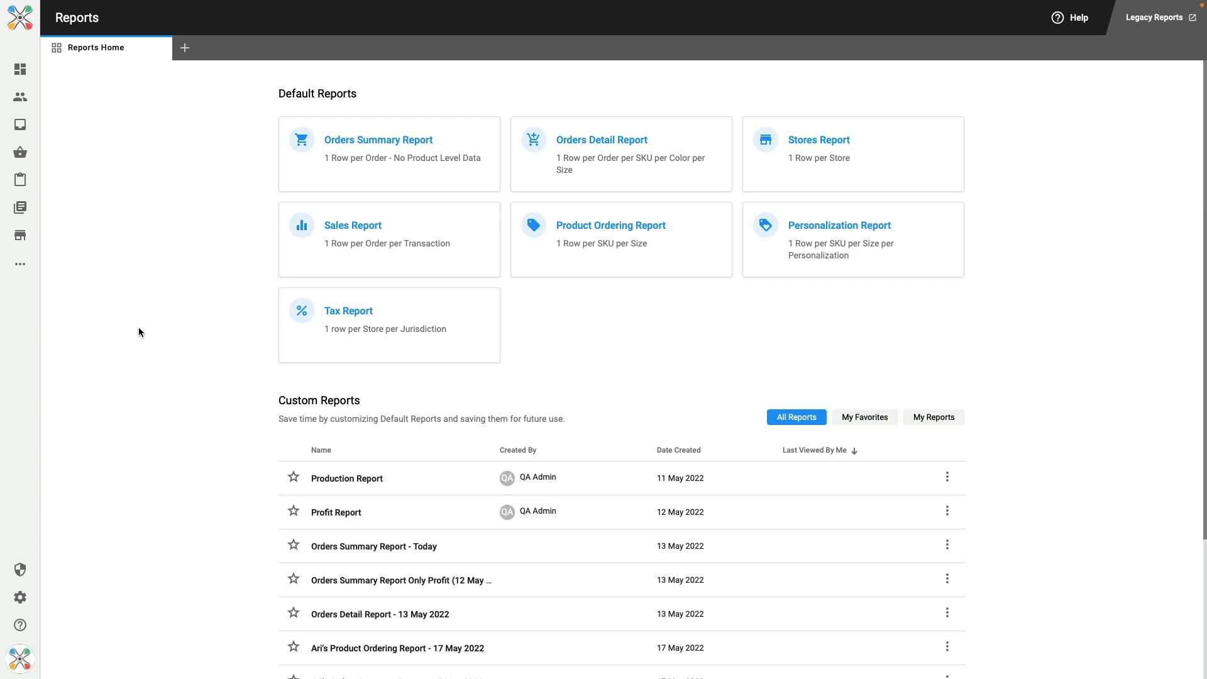
pyautogui.moveTo(183, 338)
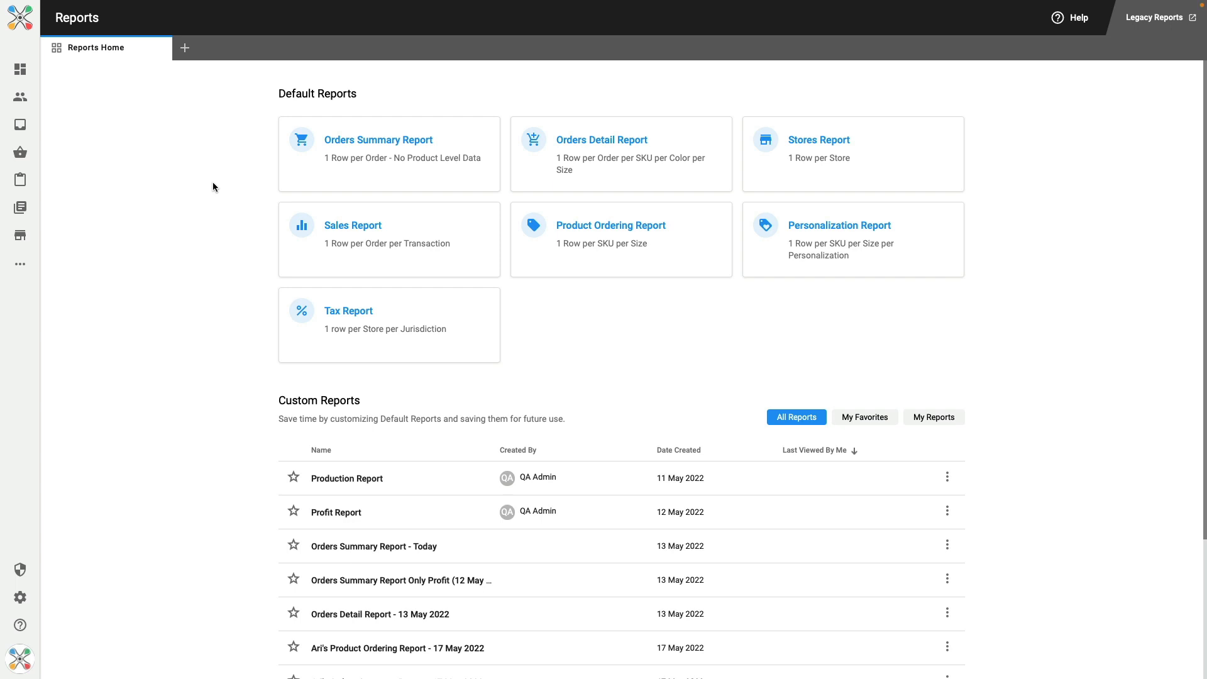
pyautogui.moveTo(312, 212)
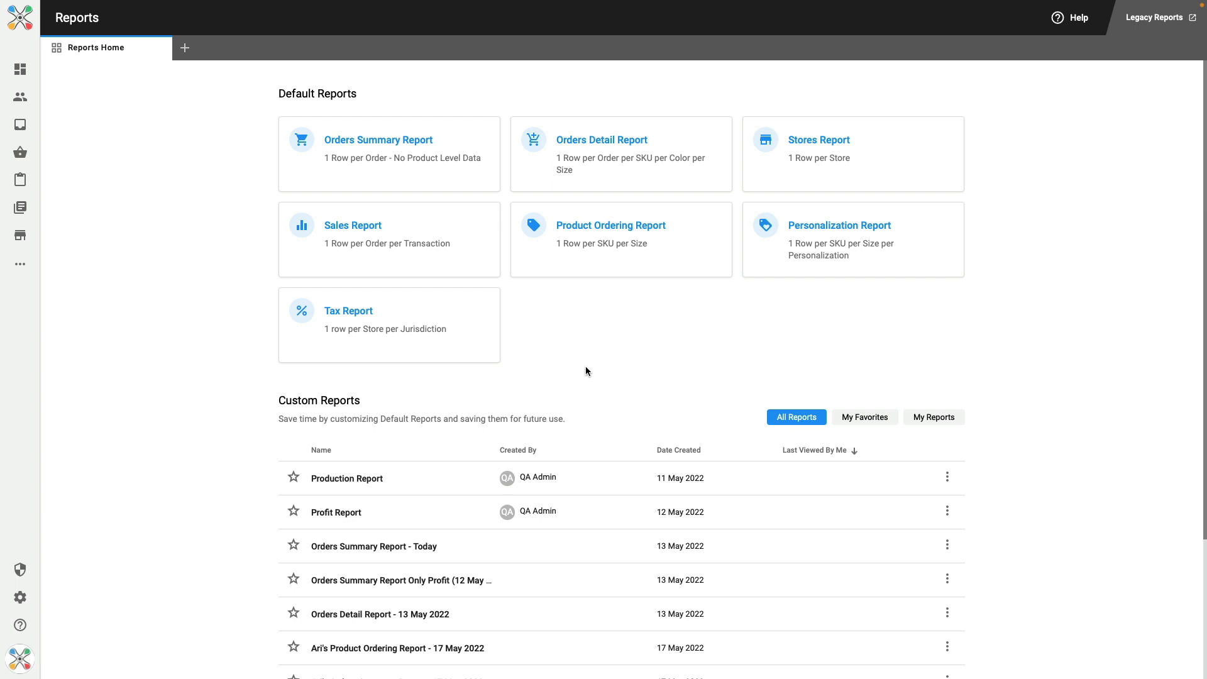
pyautogui.moveTo(576, 400)
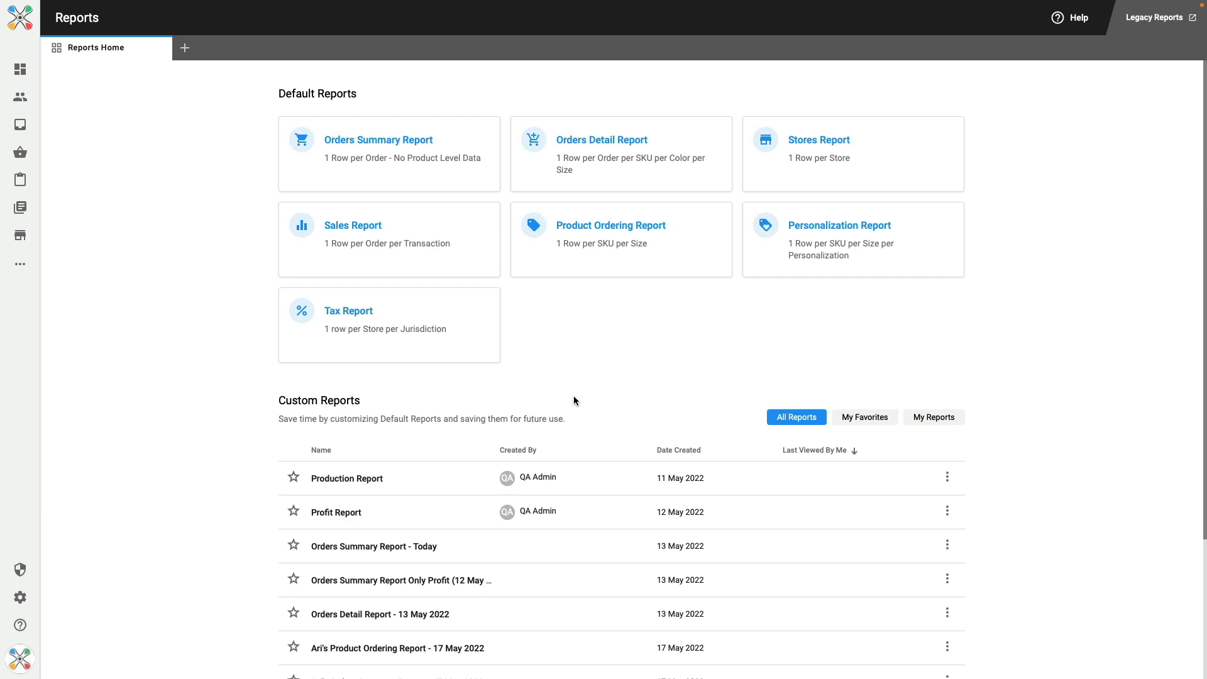
# Step: Browse the custom report cards, toggle the My Reports filter, and open the Orders Detail Report
pyautogui.scroll(-3)
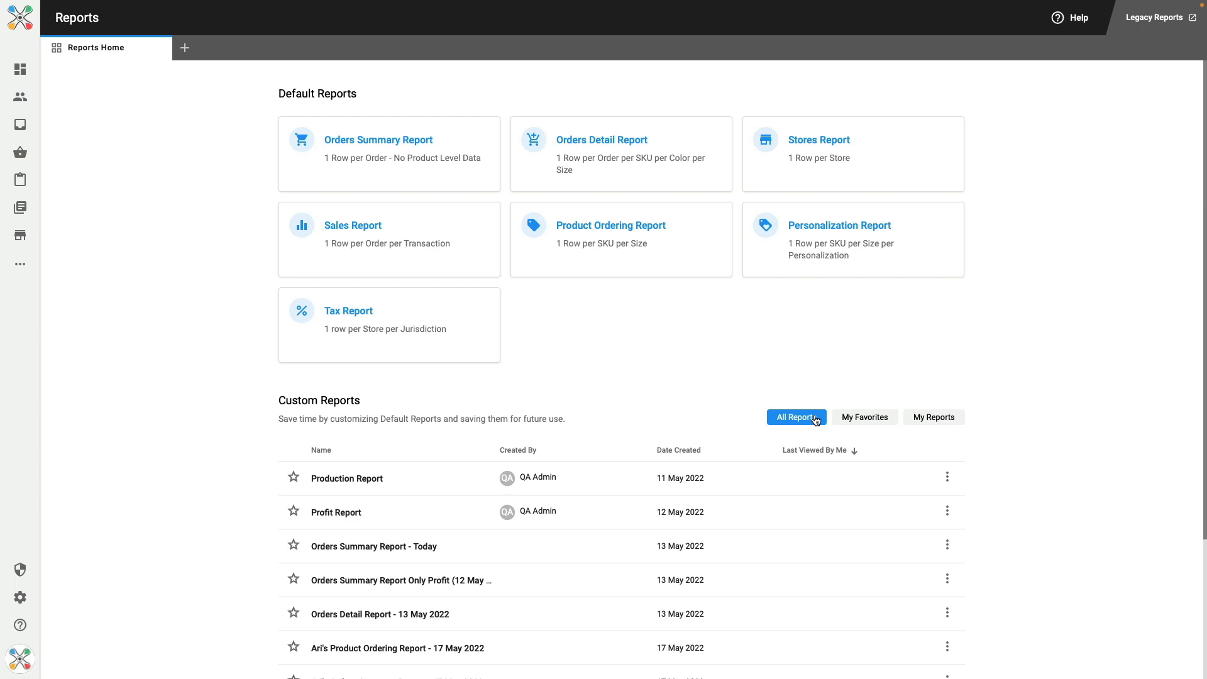
pyautogui.click(936, 417)
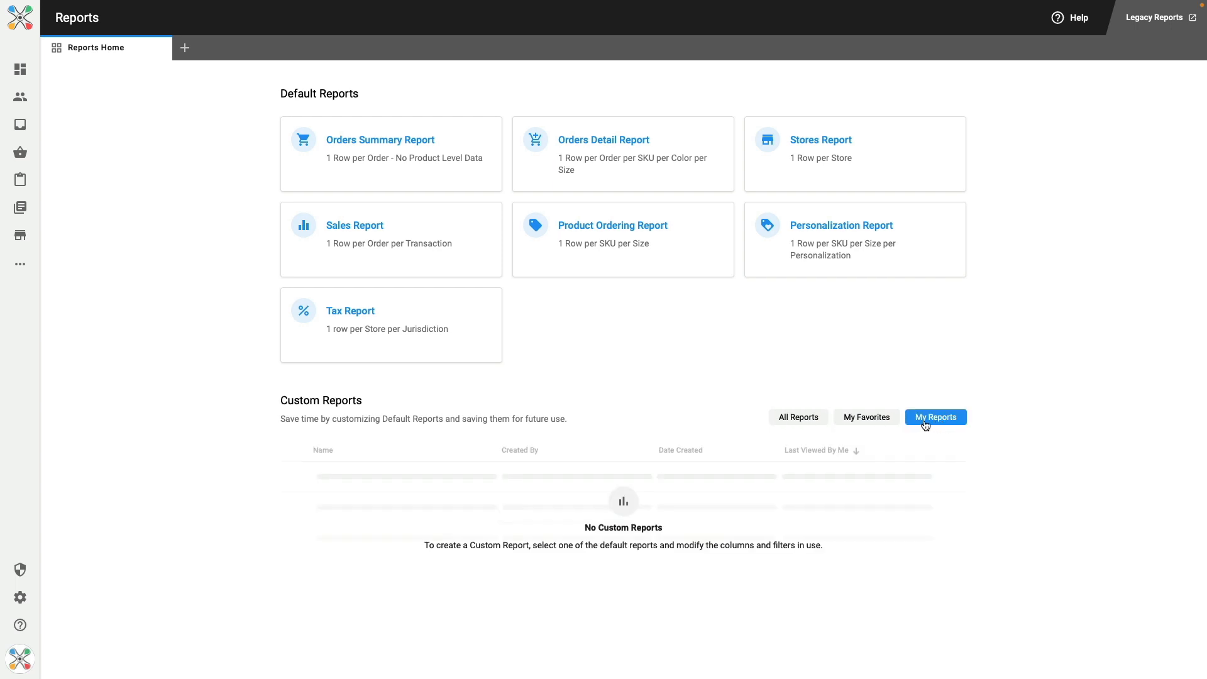
pyautogui.click(798, 416)
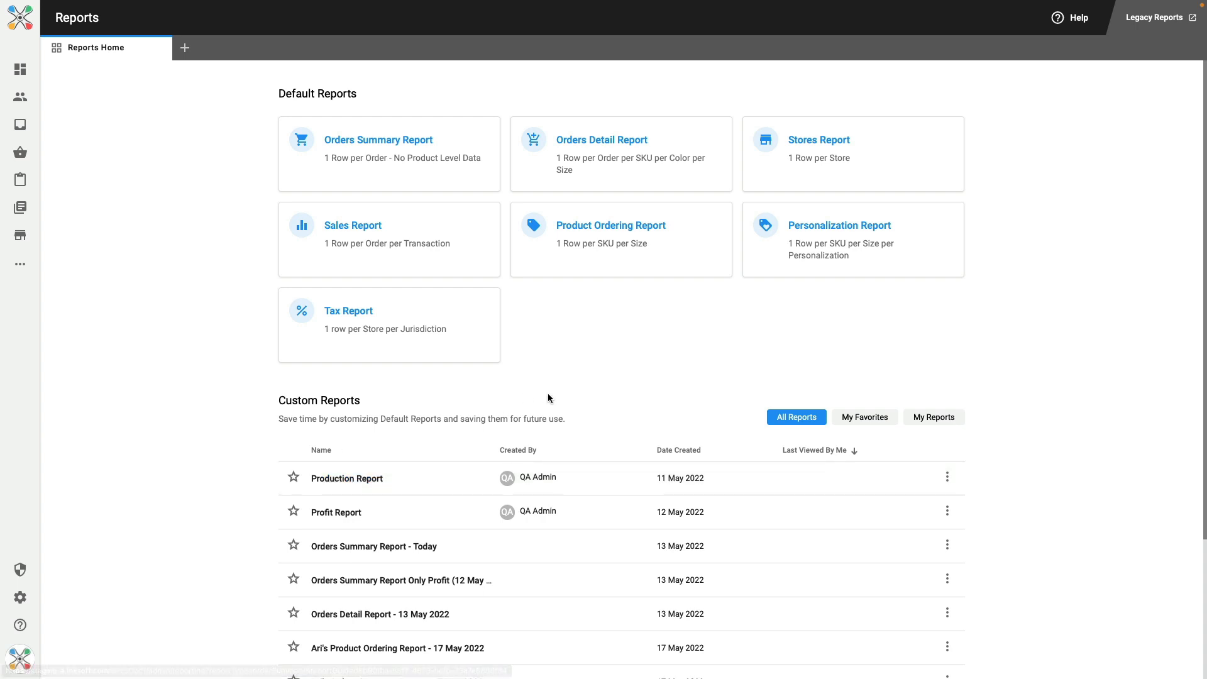
pyautogui.moveTo(587, 357)
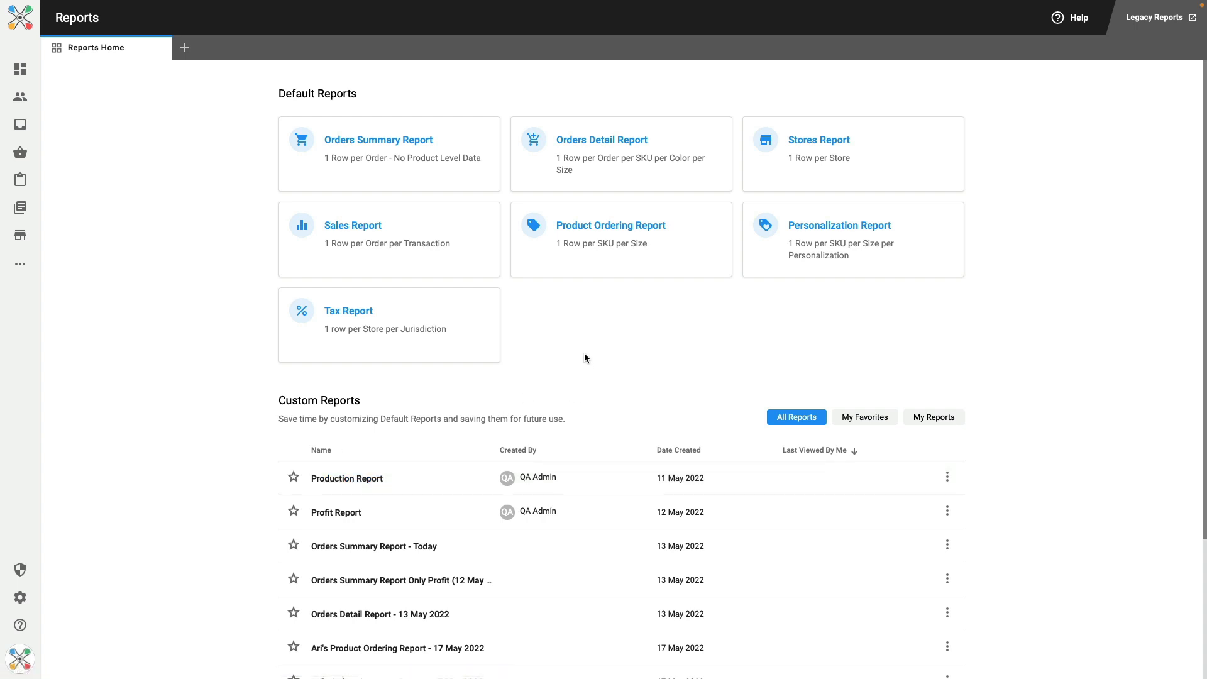
pyautogui.moveTo(628, 175)
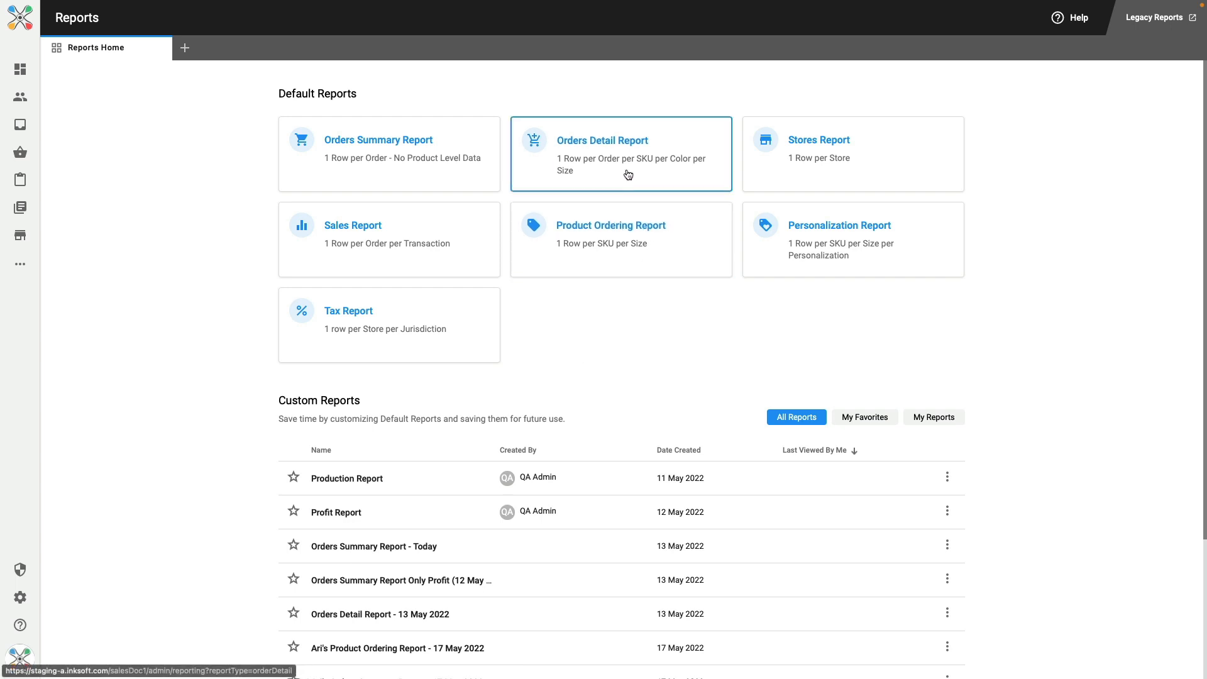
pyautogui.moveTo(626, 177)
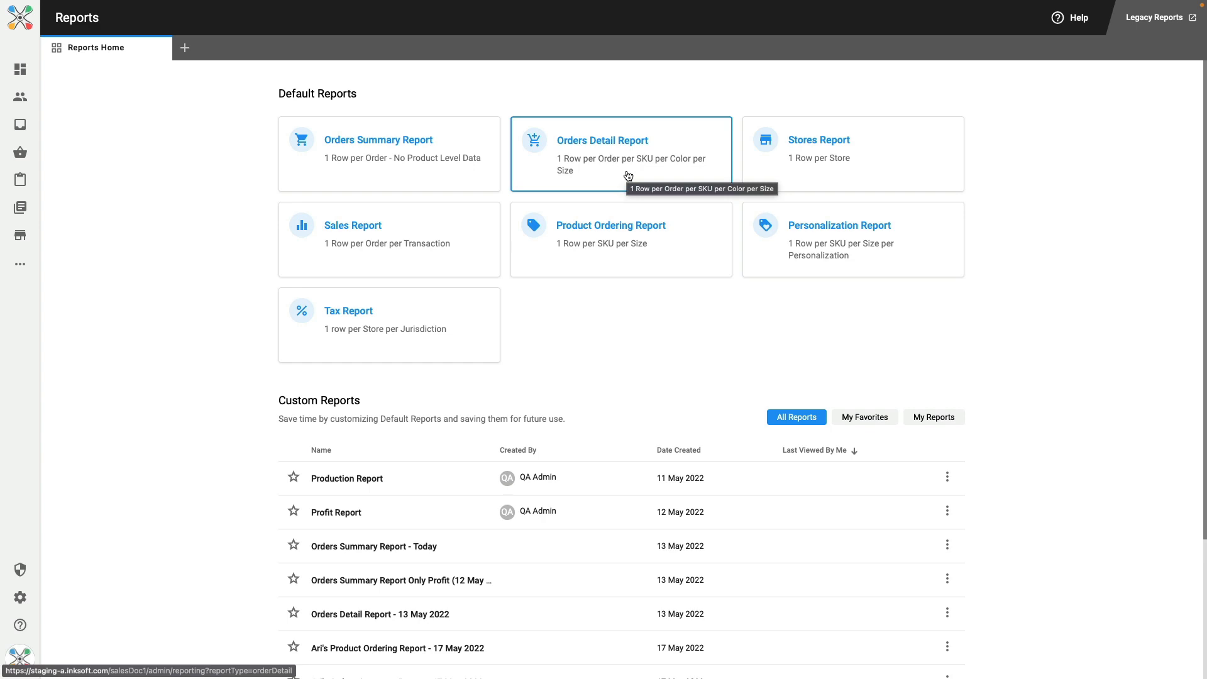
pyautogui.click(603, 141)
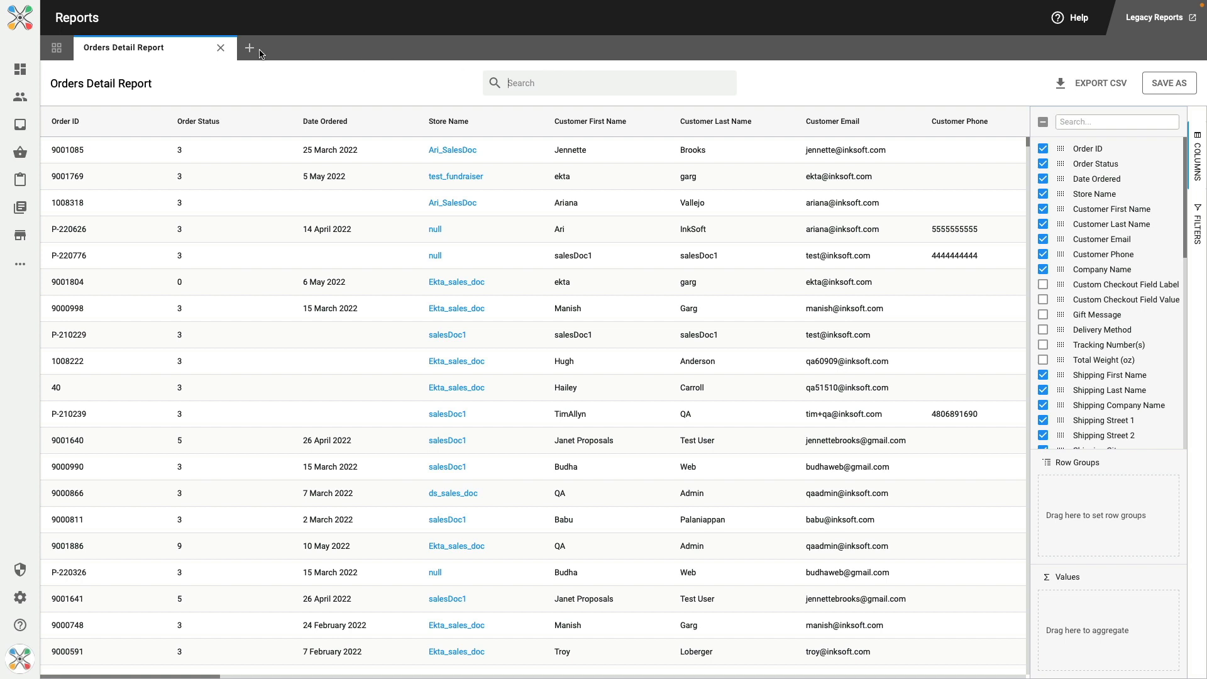
# Step: Open the Orders Summary Report and Tax Report as tabs, then return to the Orders Detail Report
pyautogui.click(250, 48)
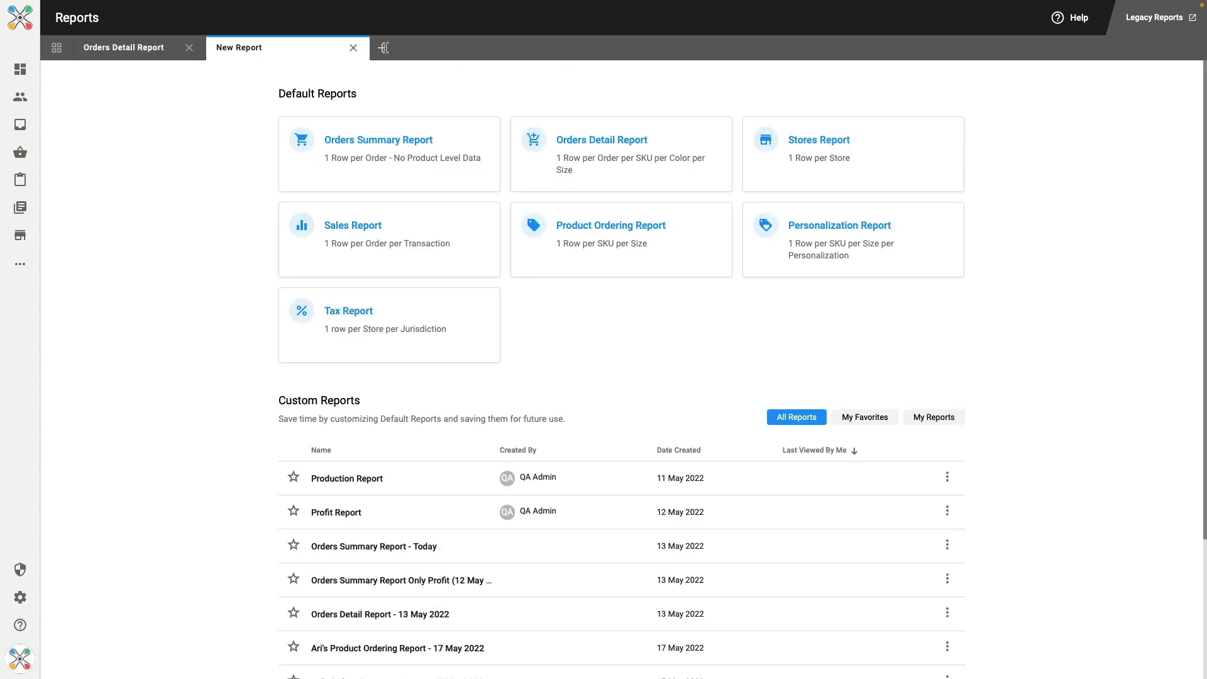
pyautogui.click(379, 140)
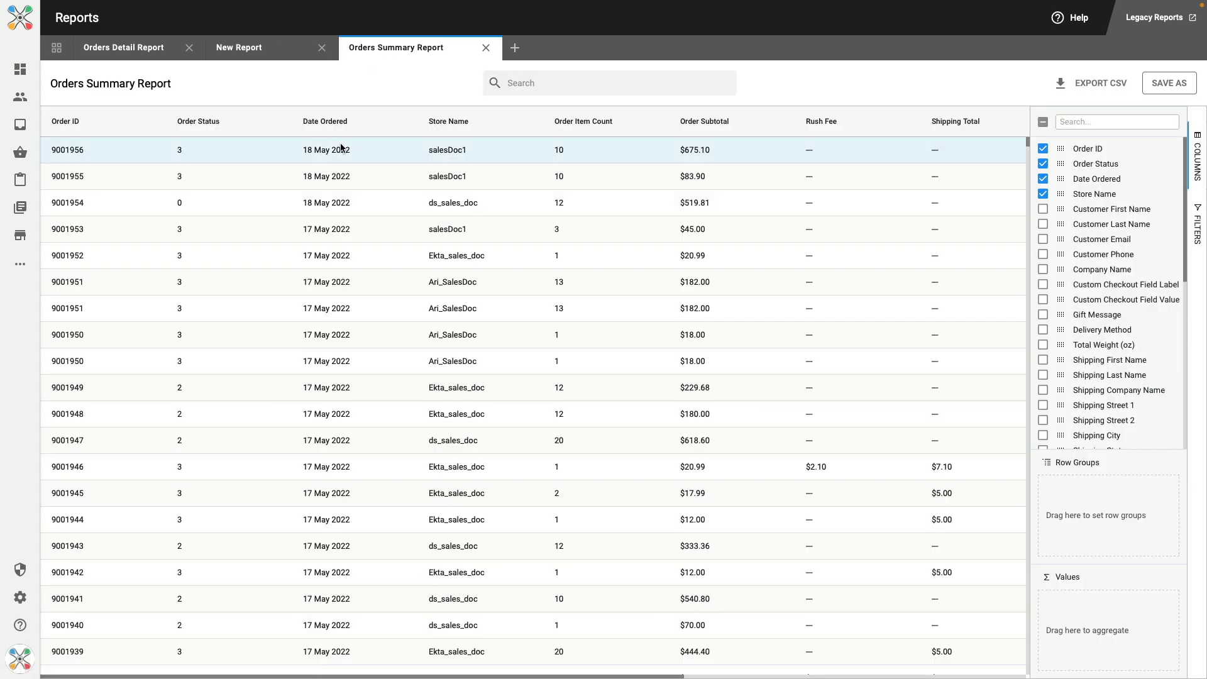
pyautogui.click(239, 47)
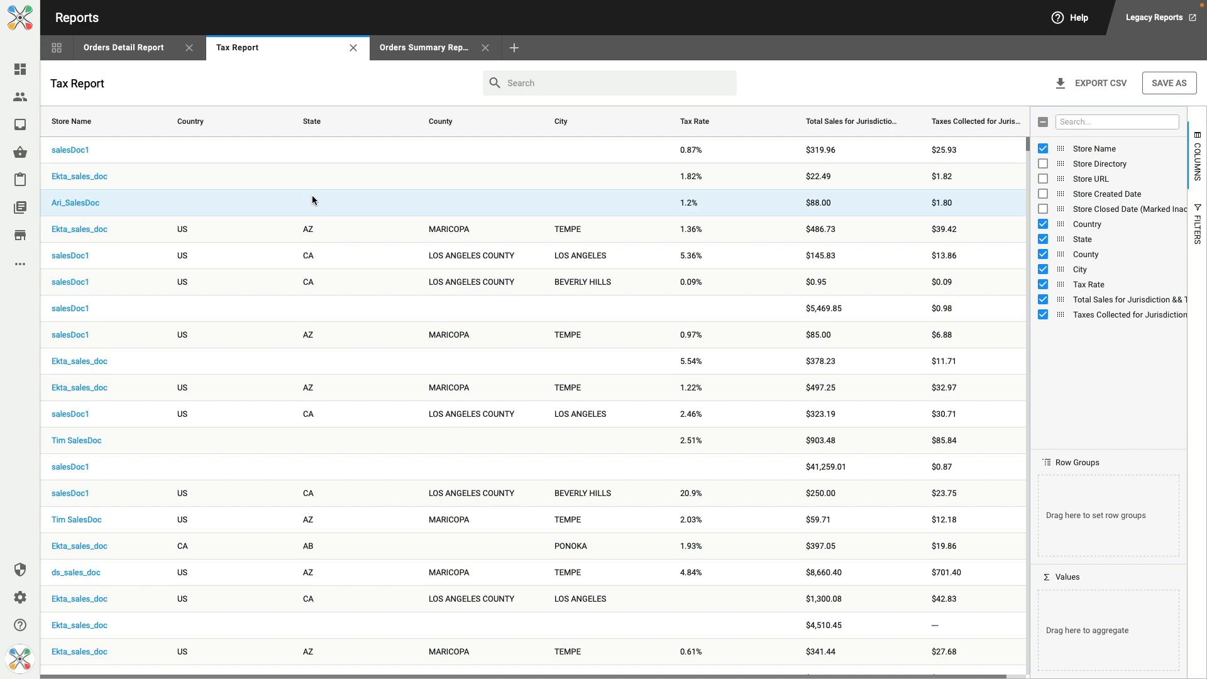
pyautogui.click(423, 48)
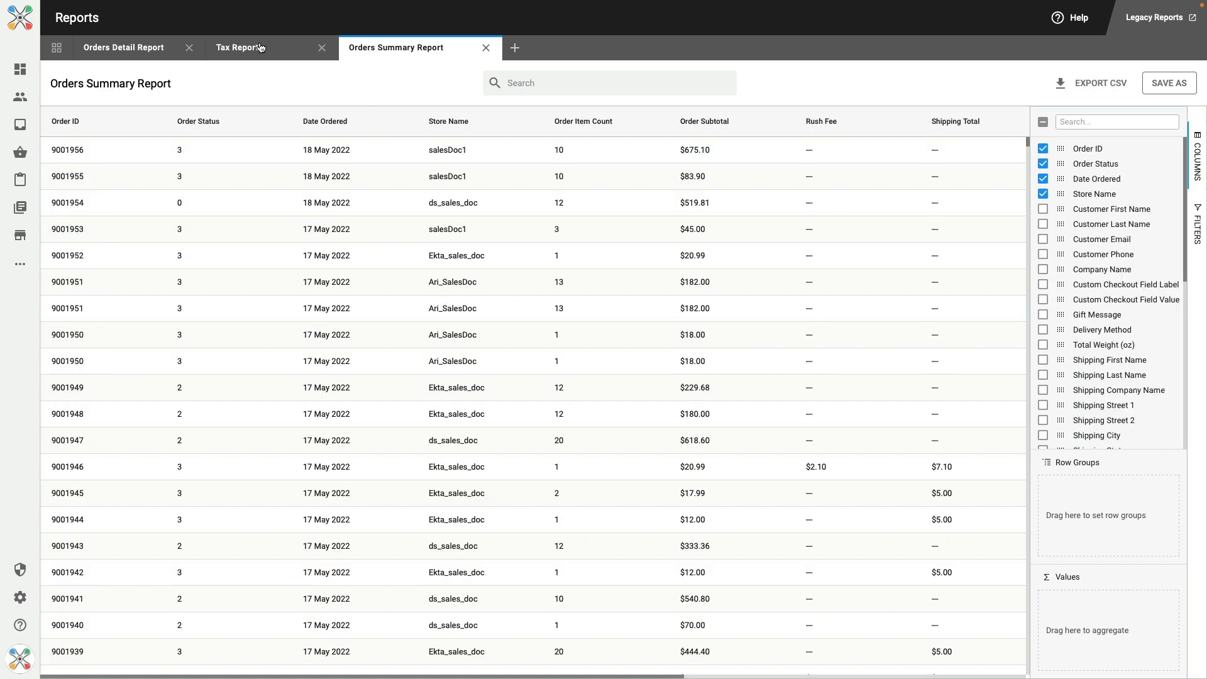
pyautogui.moveTo(259, 47)
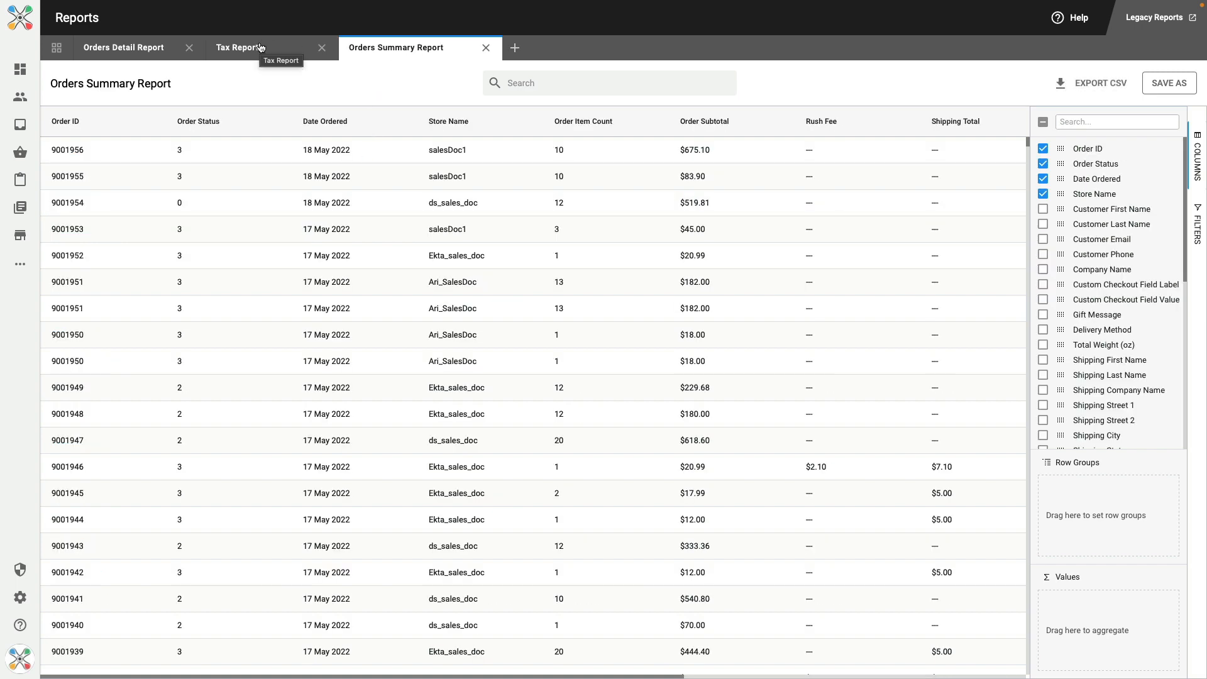
pyautogui.click(237, 48)
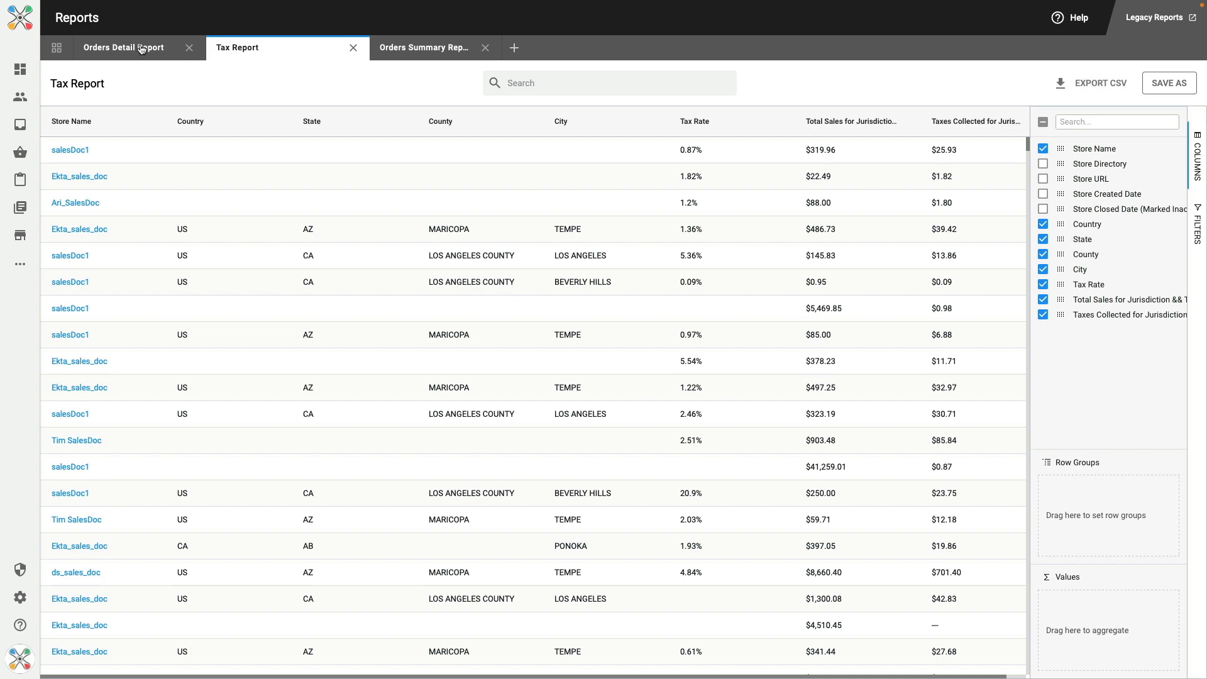
pyautogui.click(138, 48)
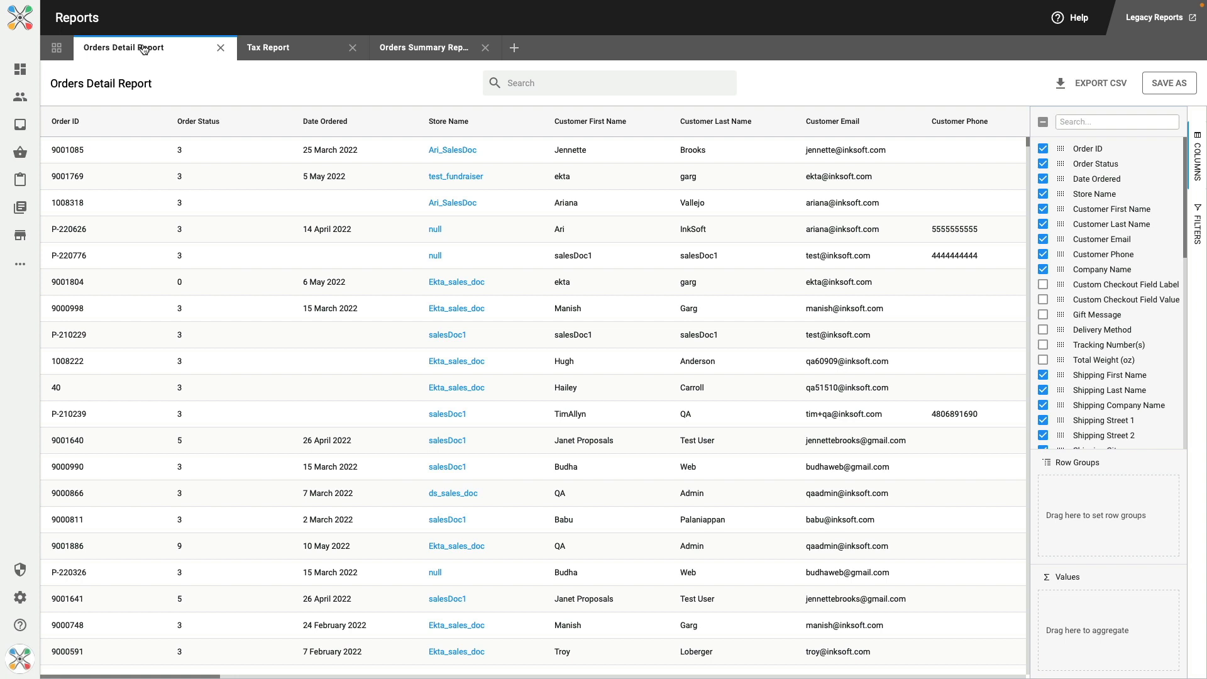
pyautogui.moveTo(242, 129)
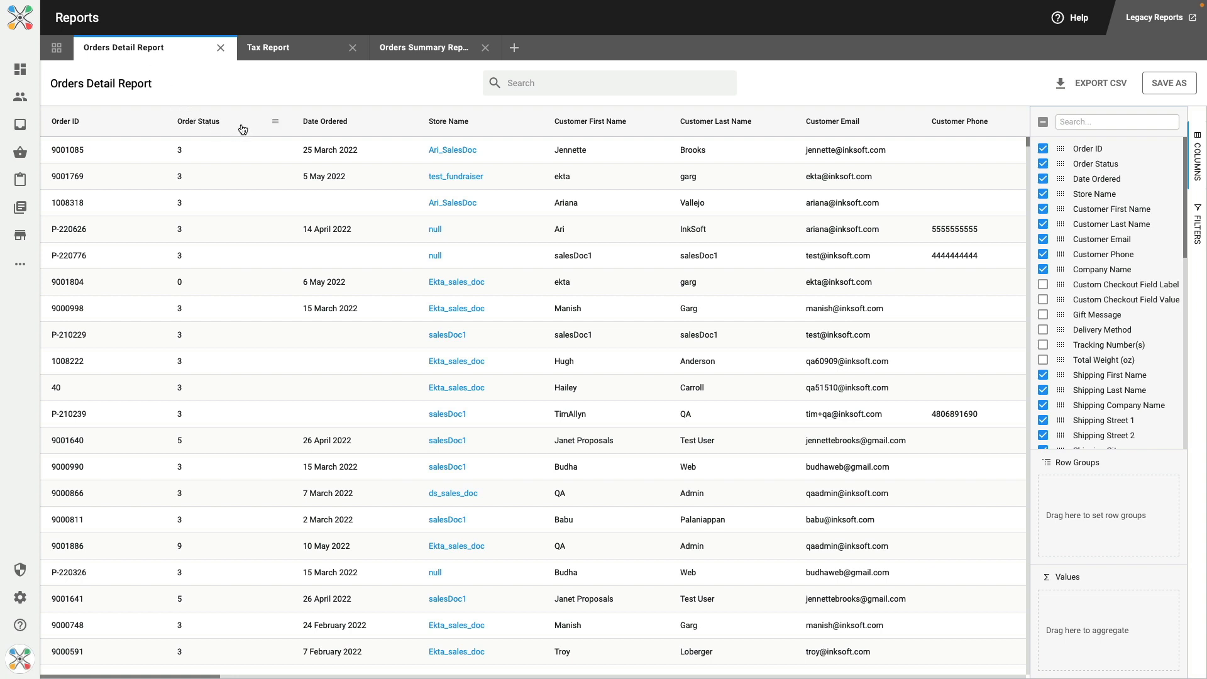
pyautogui.moveTo(138, 126)
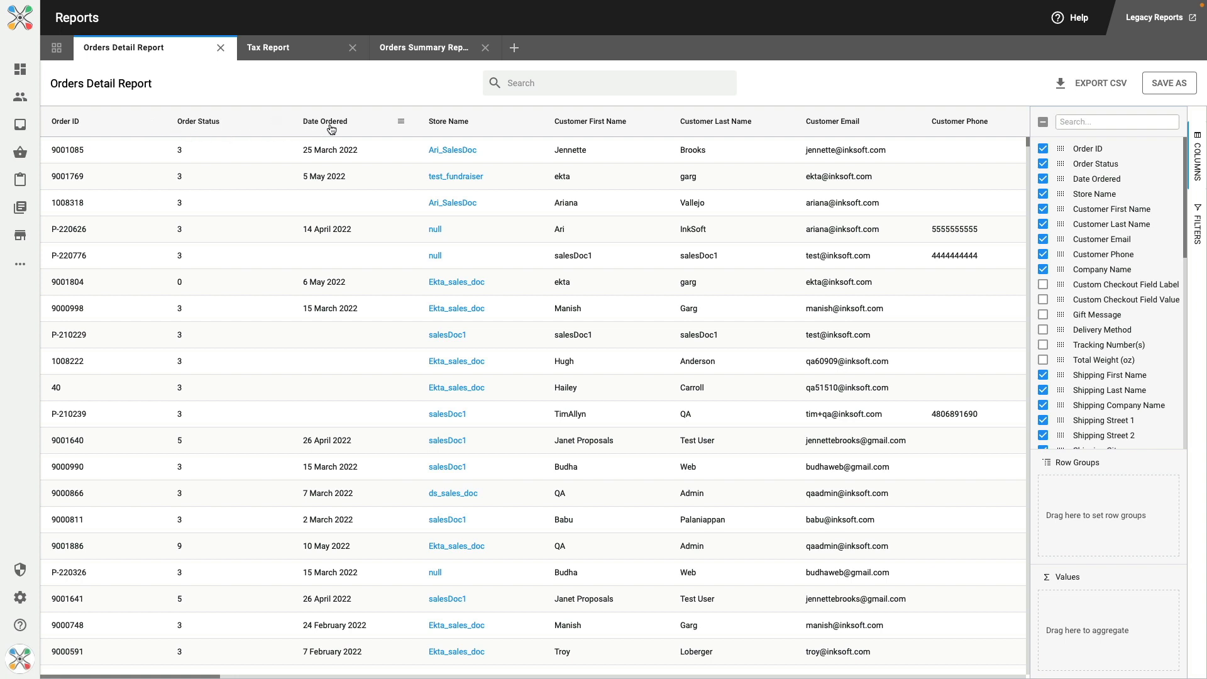
pyautogui.moveTo(461, 126)
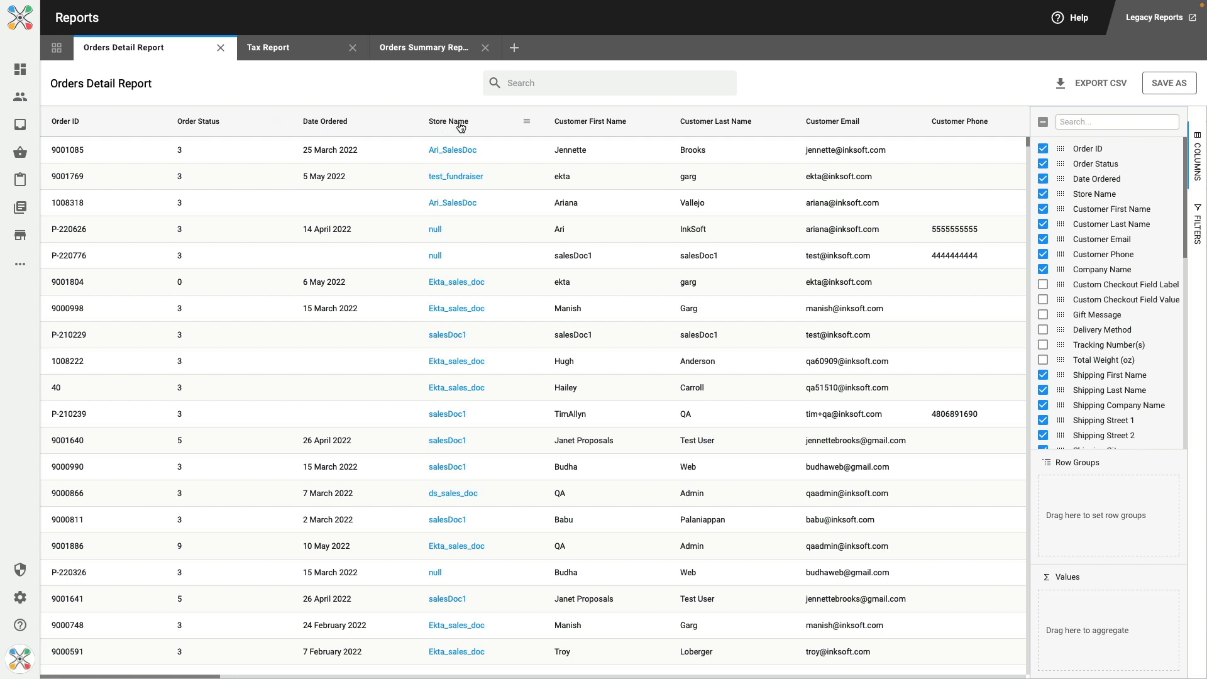
pyautogui.moveTo(452, 122)
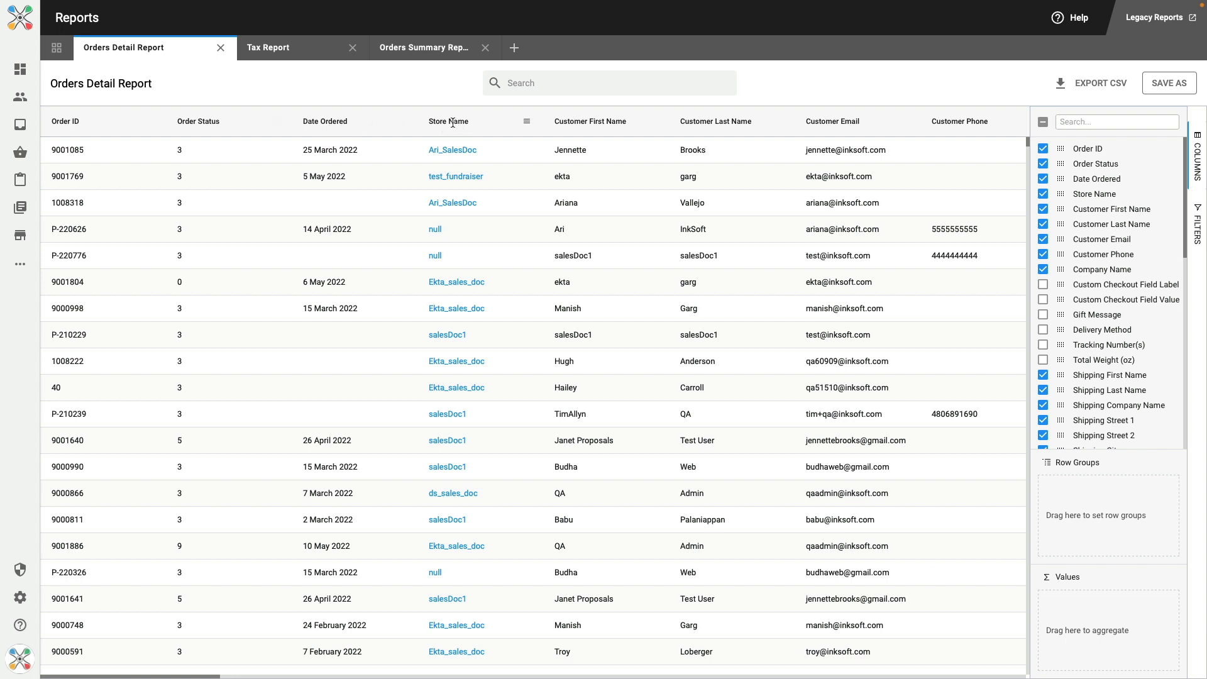
# Step: Move Store Name to the first column and cycle the Order ID sort back to none
pyautogui.moveTo(448, 120); pyautogui.dragTo(101, 121)
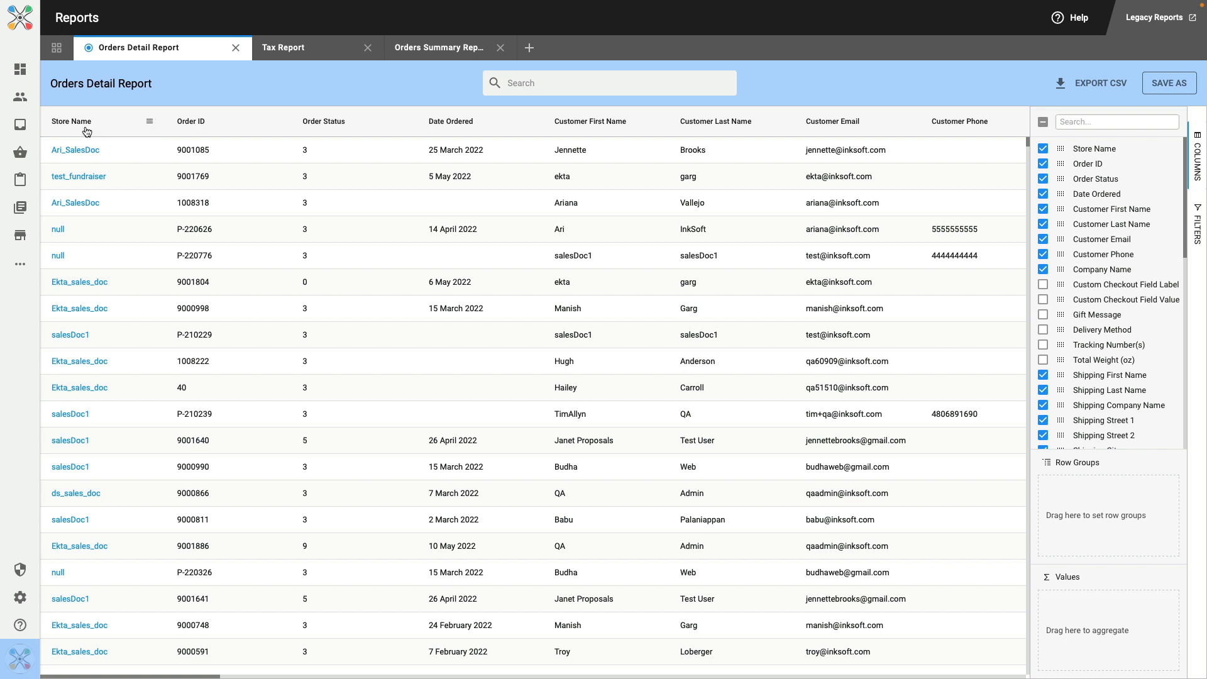
pyautogui.click(191, 122)
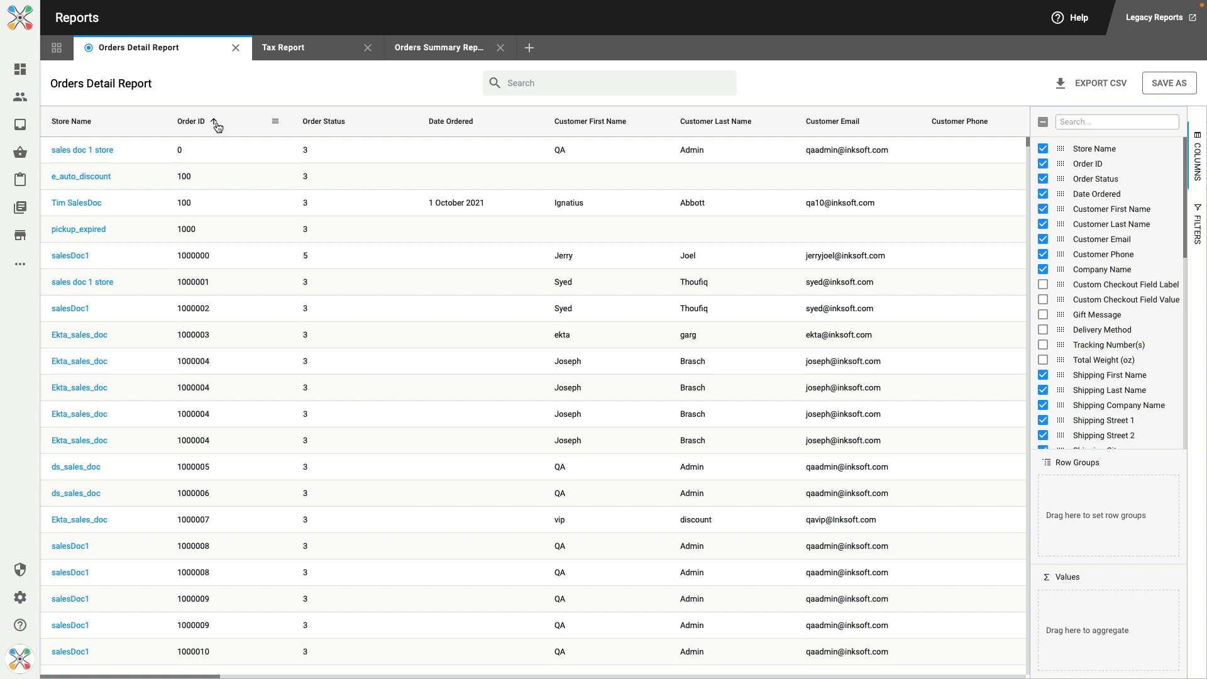
pyautogui.click(214, 122)
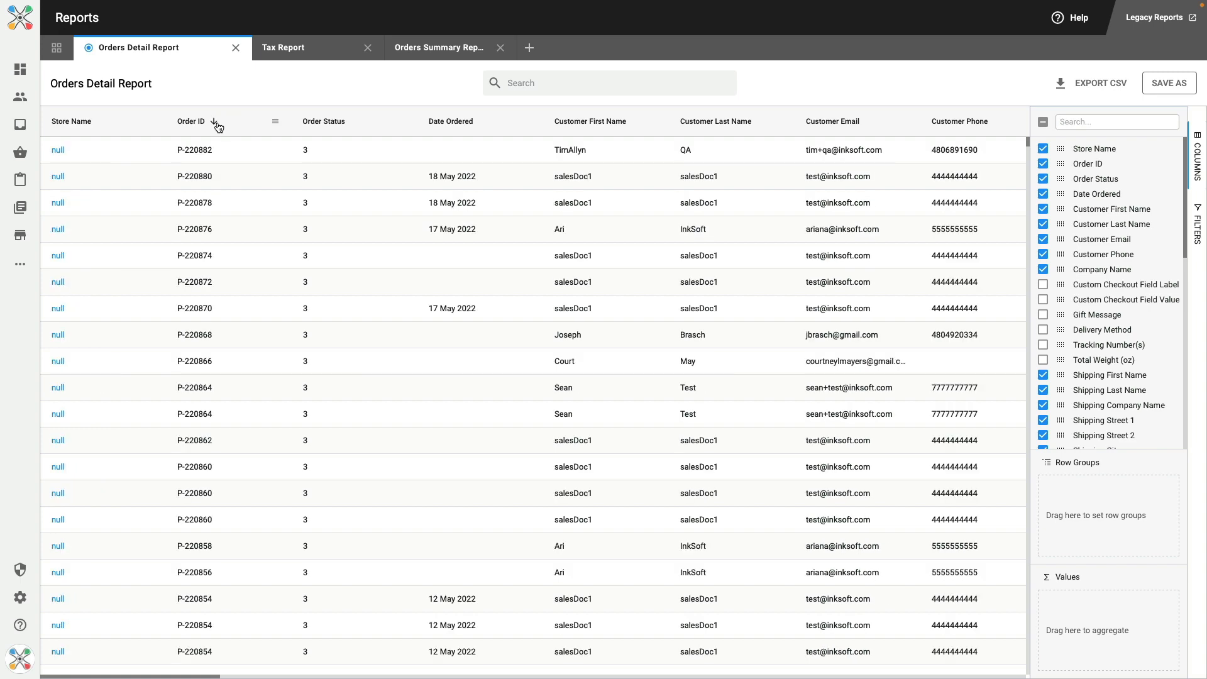
pyautogui.click(217, 123)
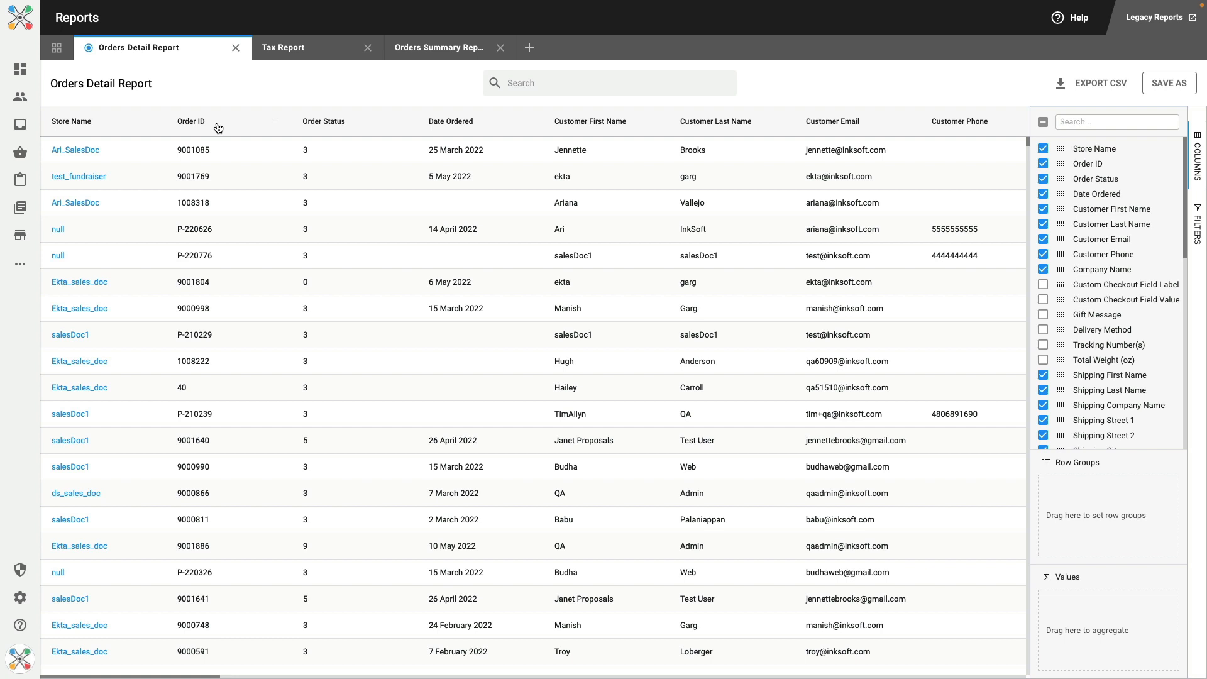
pyautogui.moveTo(251, 124)
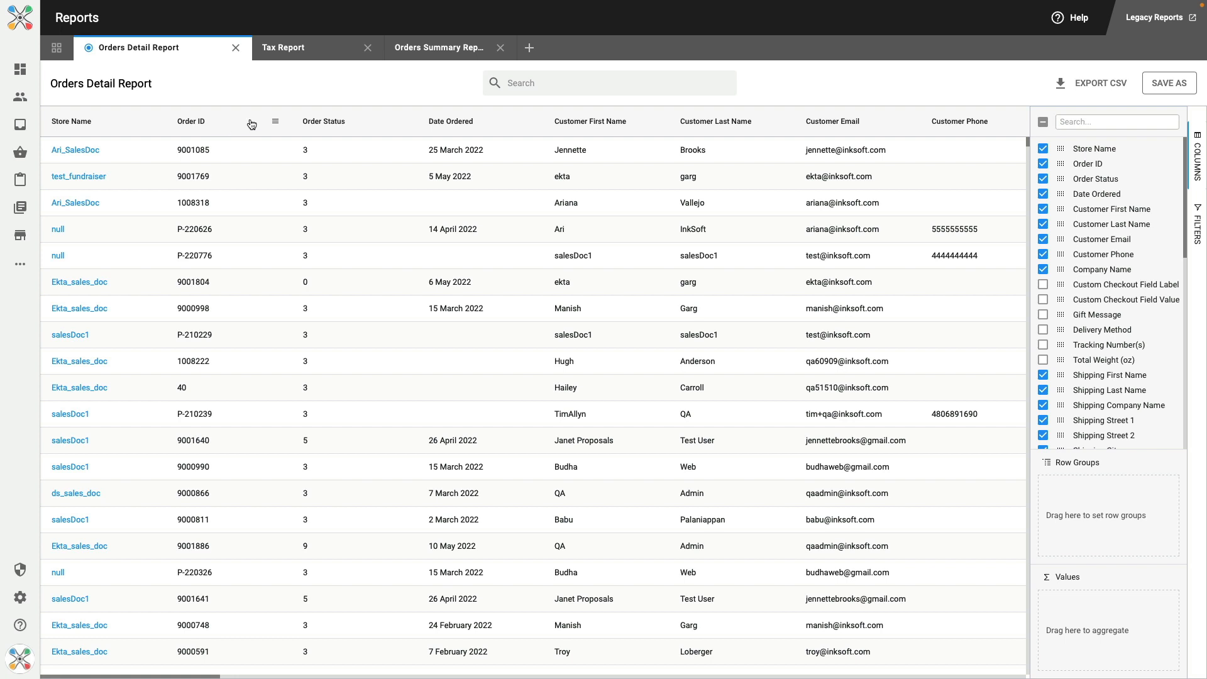
pyautogui.moveTo(277, 124)
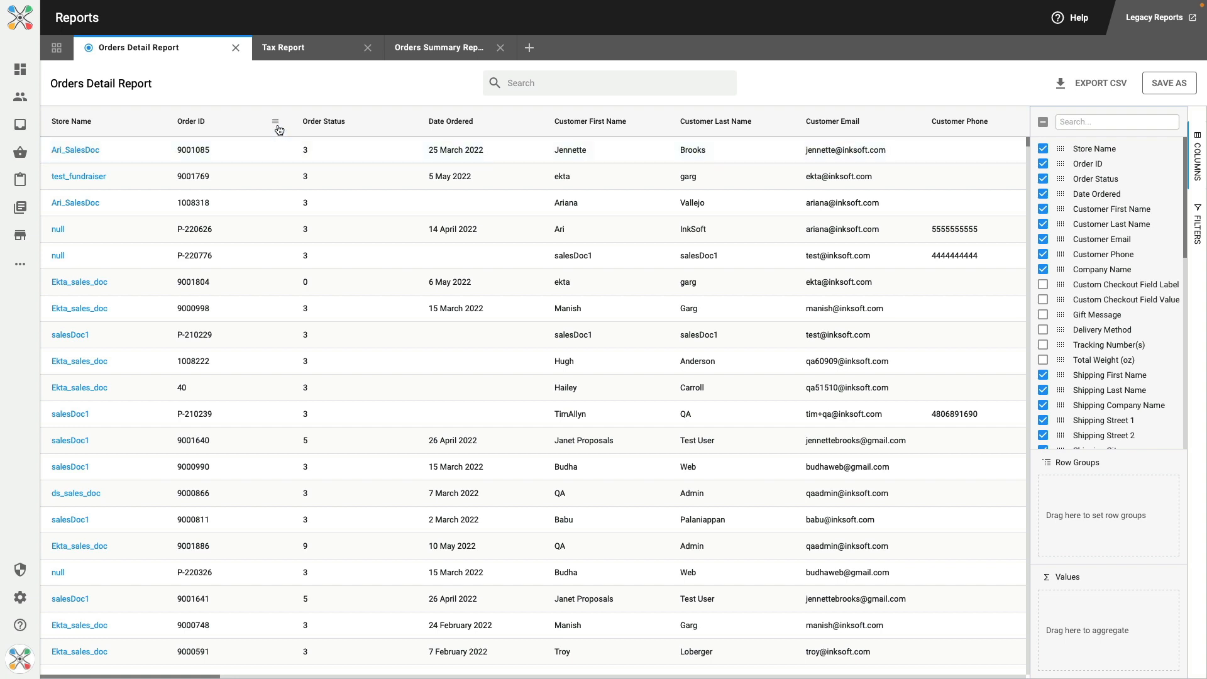
# Step: Restore the original column order and set Order ID to No Pin so Store Name leads again
pyautogui.click(275, 122)
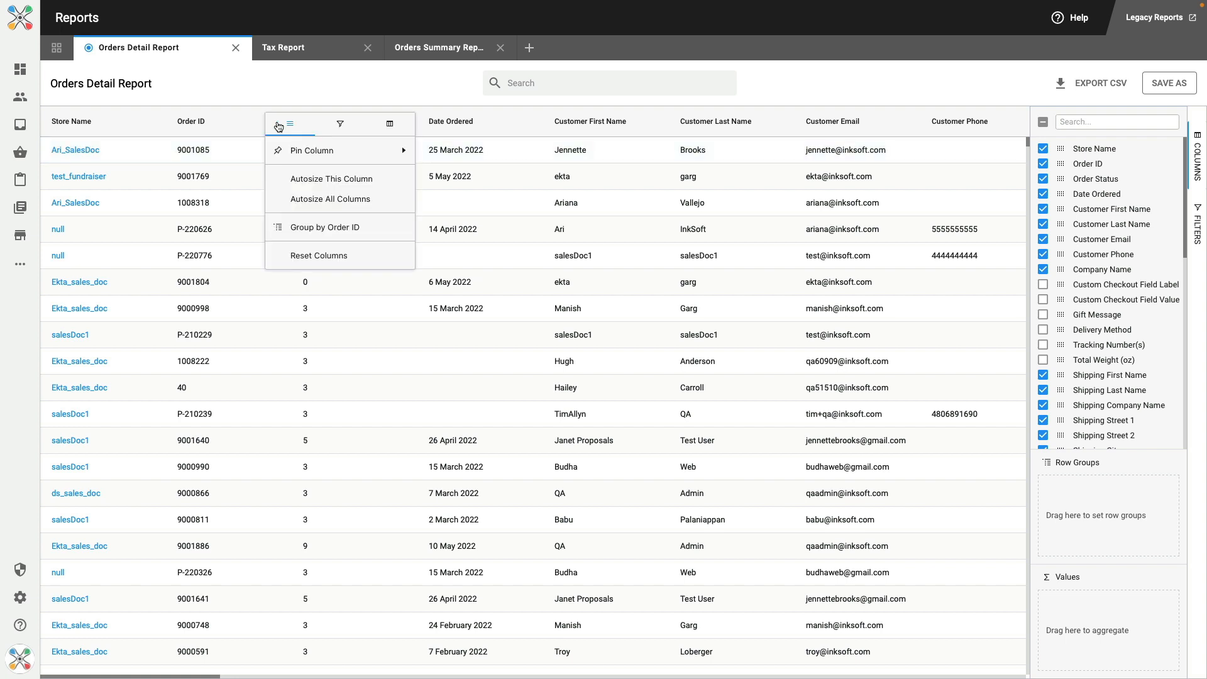
pyautogui.moveTo(315, 148)
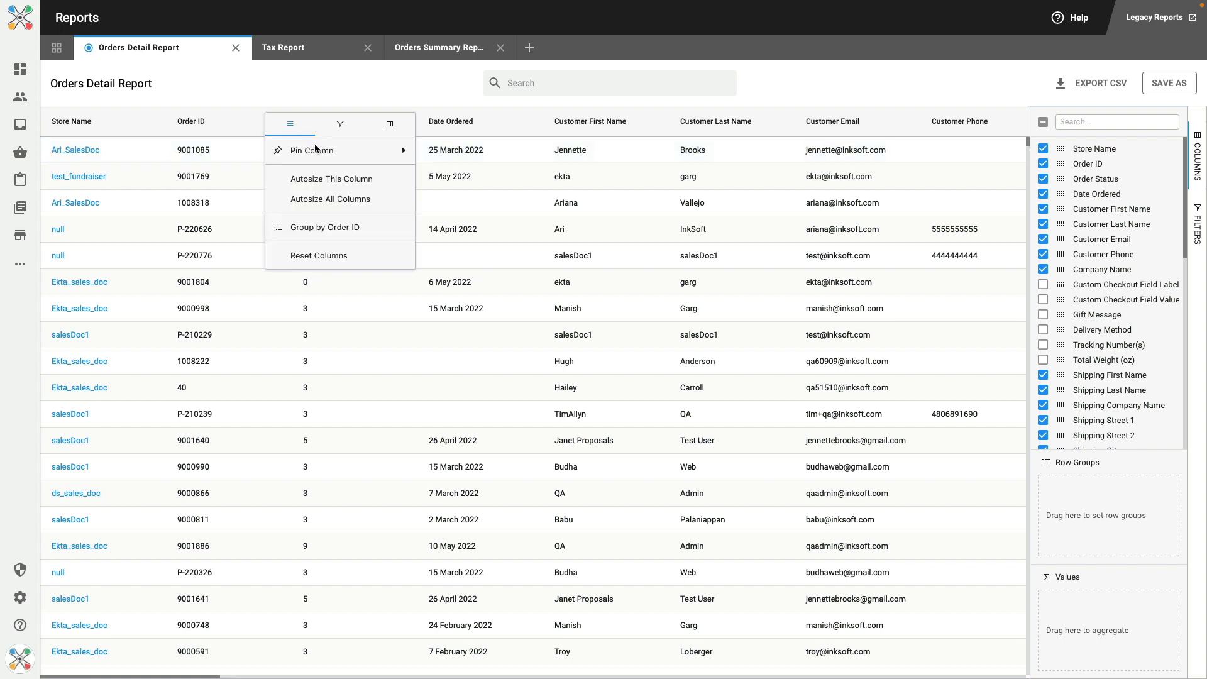
pyautogui.click(312, 151)
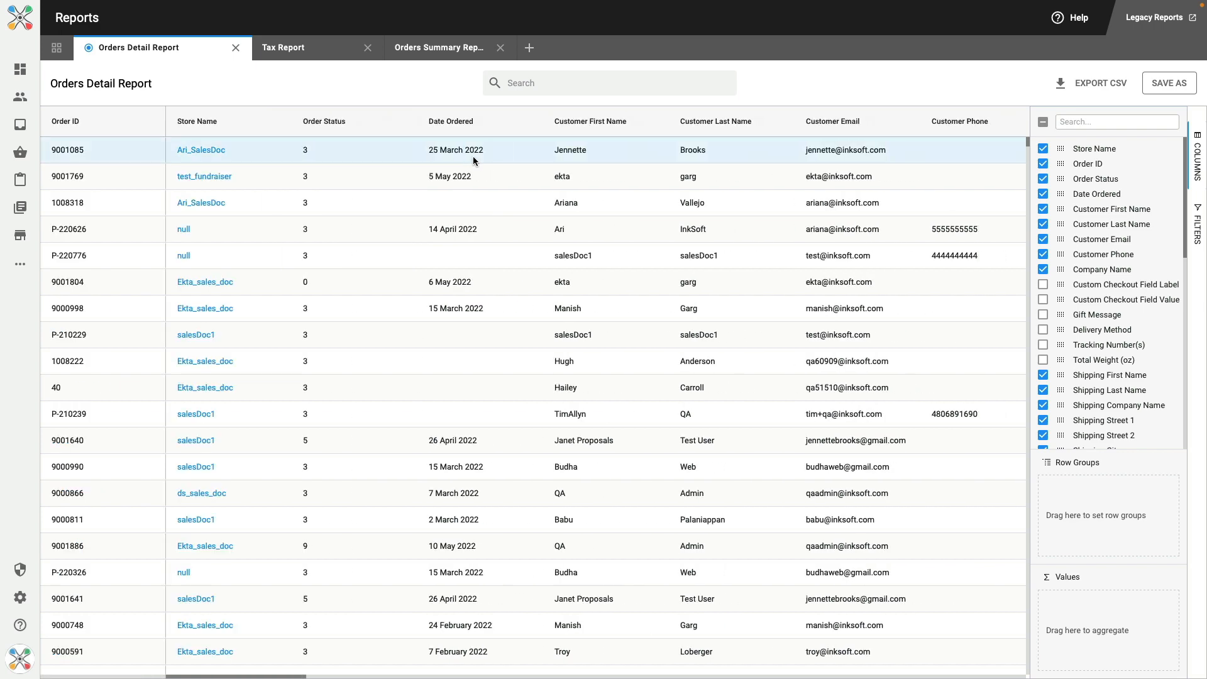
pyautogui.moveTo(342, 355)
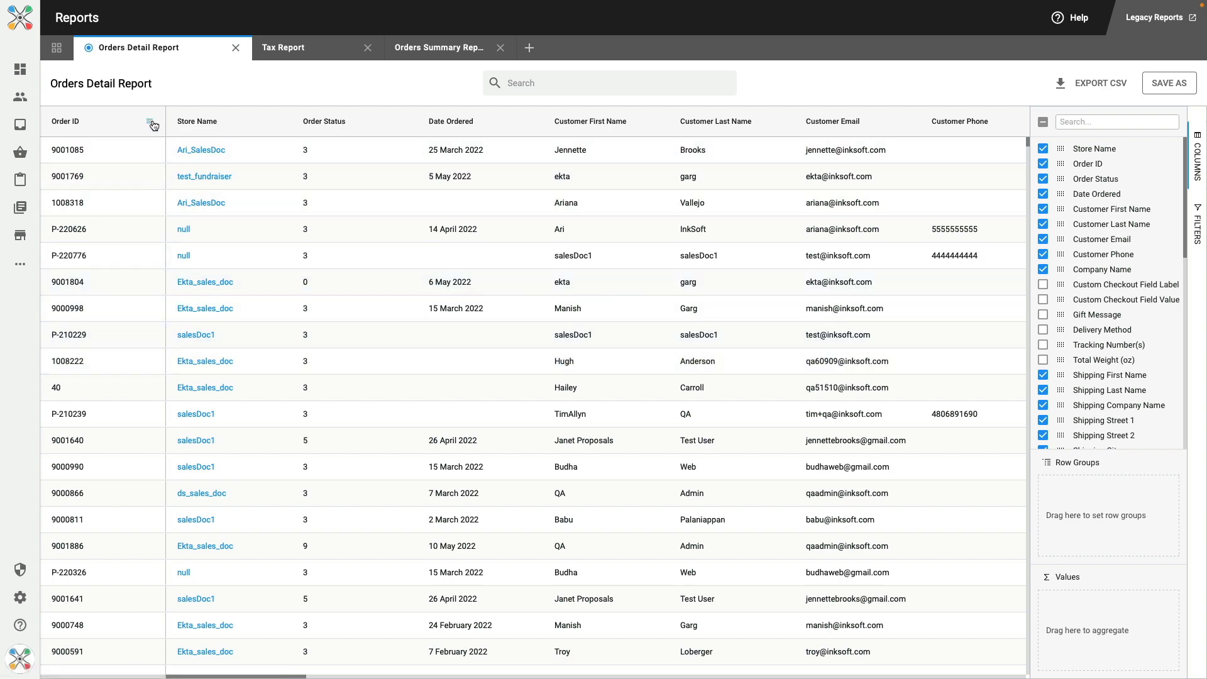
pyautogui.click(151, 123)
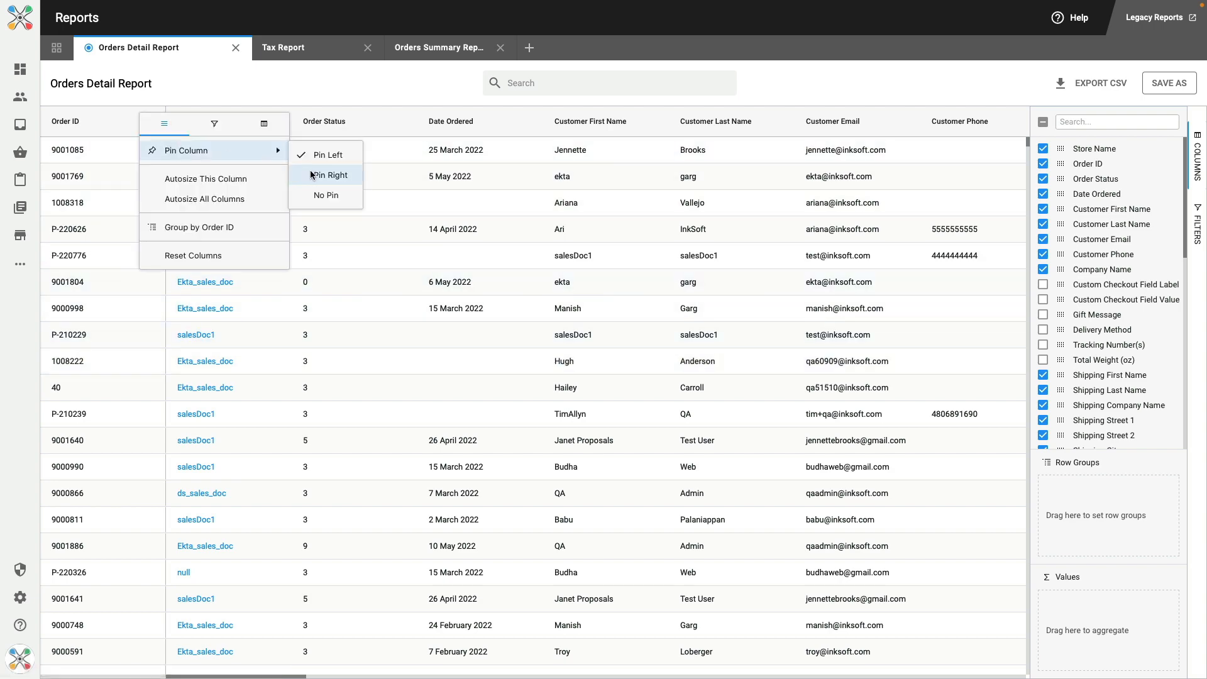
pyautogui.click(325, 195)
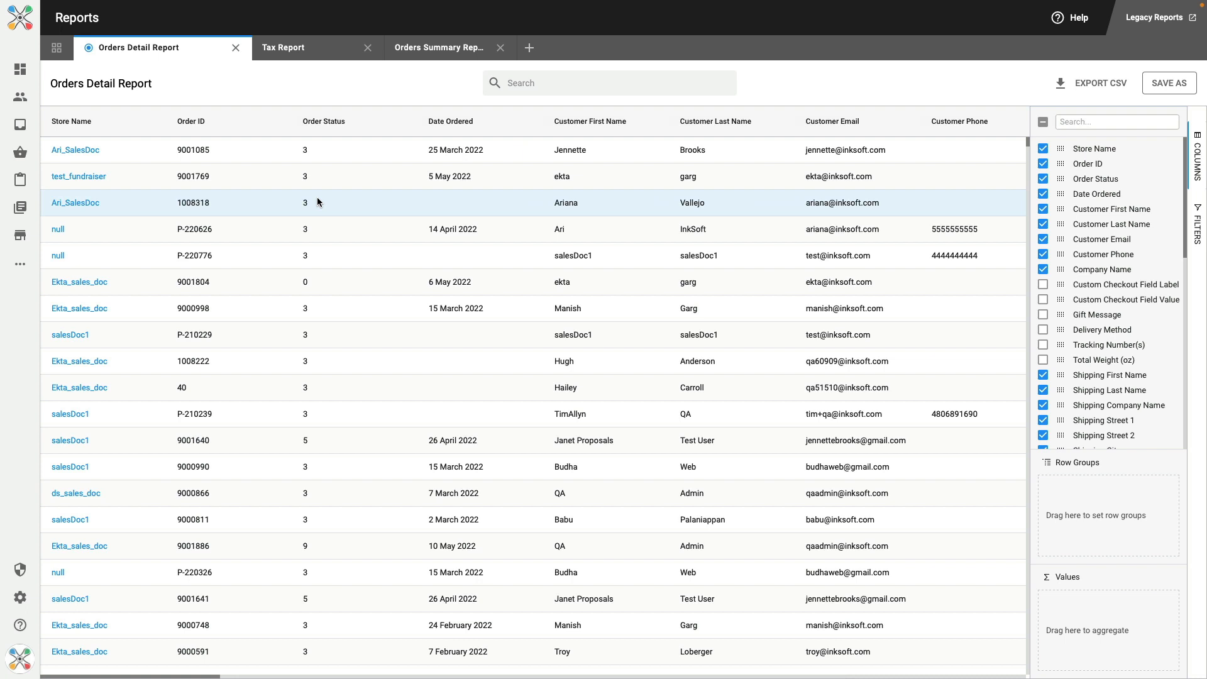
pyautogui.moveTo(146, 122)
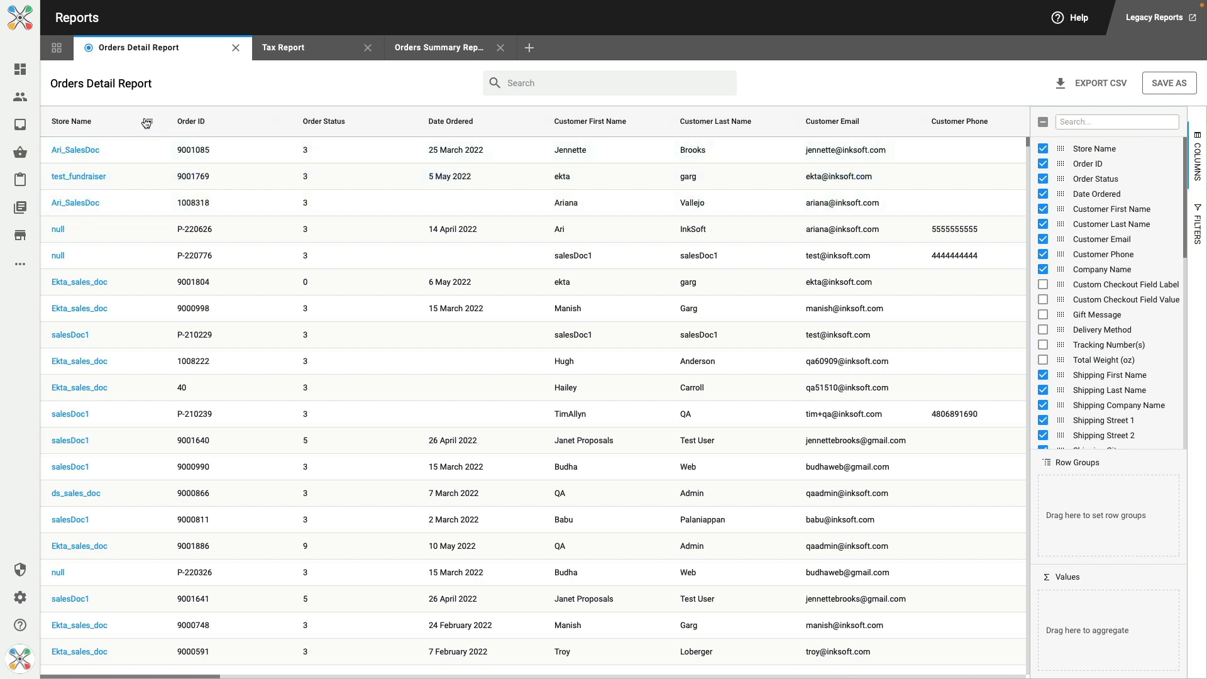
# Step: Review the Store Name column menu's sizing and filter-condition options without changing anything
pyautogui.click(147, 122)
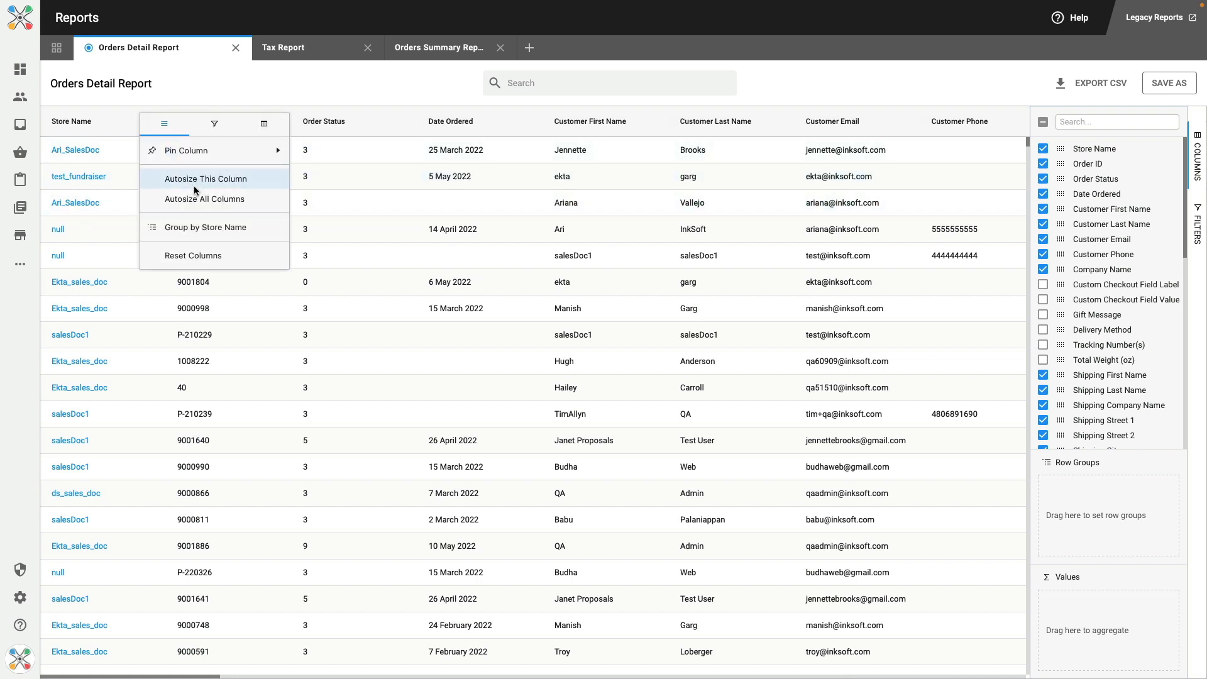
pyautogui.moveTo(206, 199)
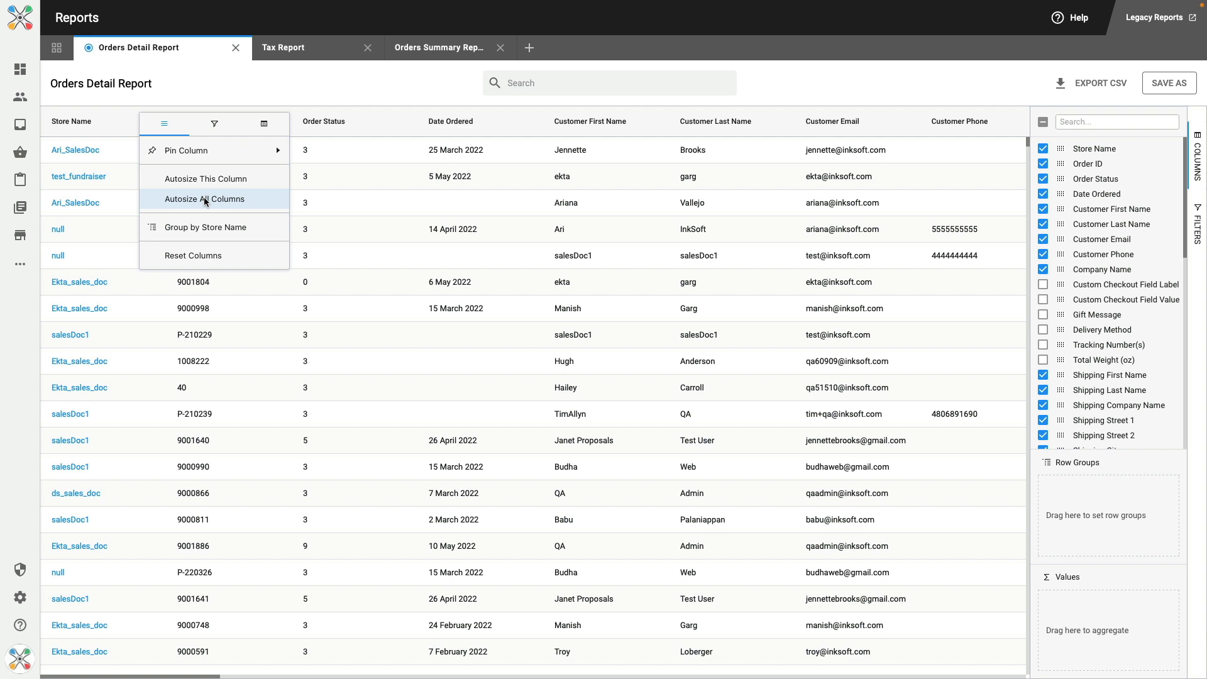
pyautogui.click(214, 124)
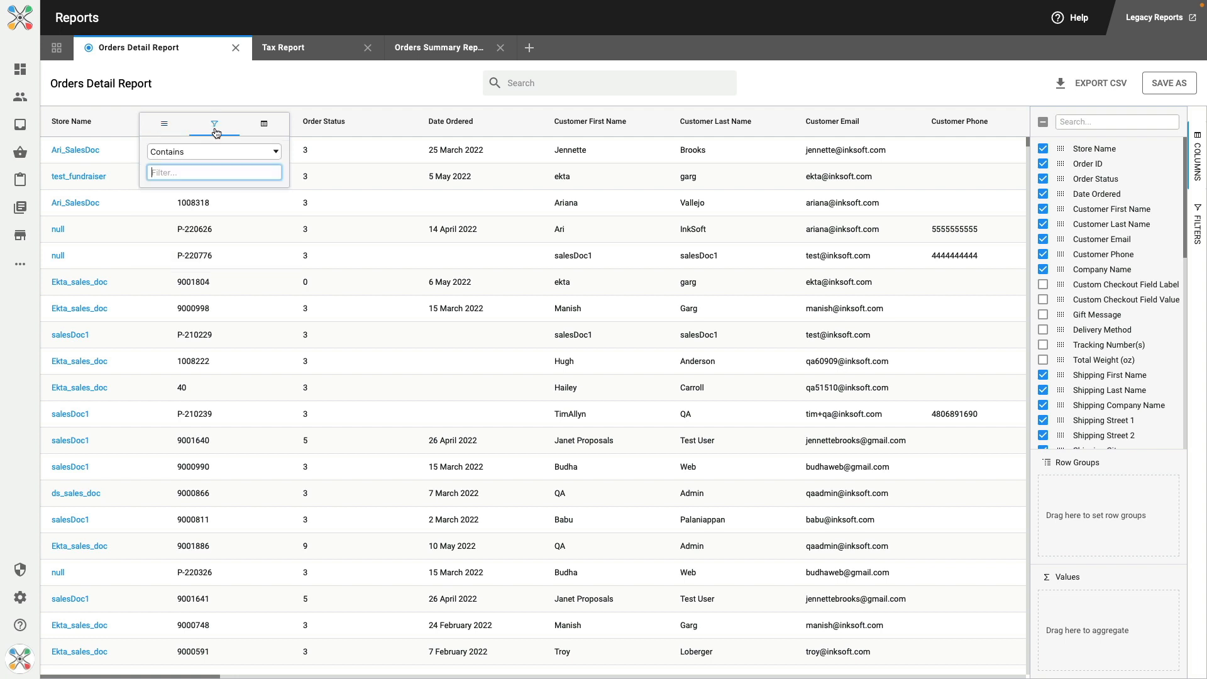
pyautogui.click(213, 151)
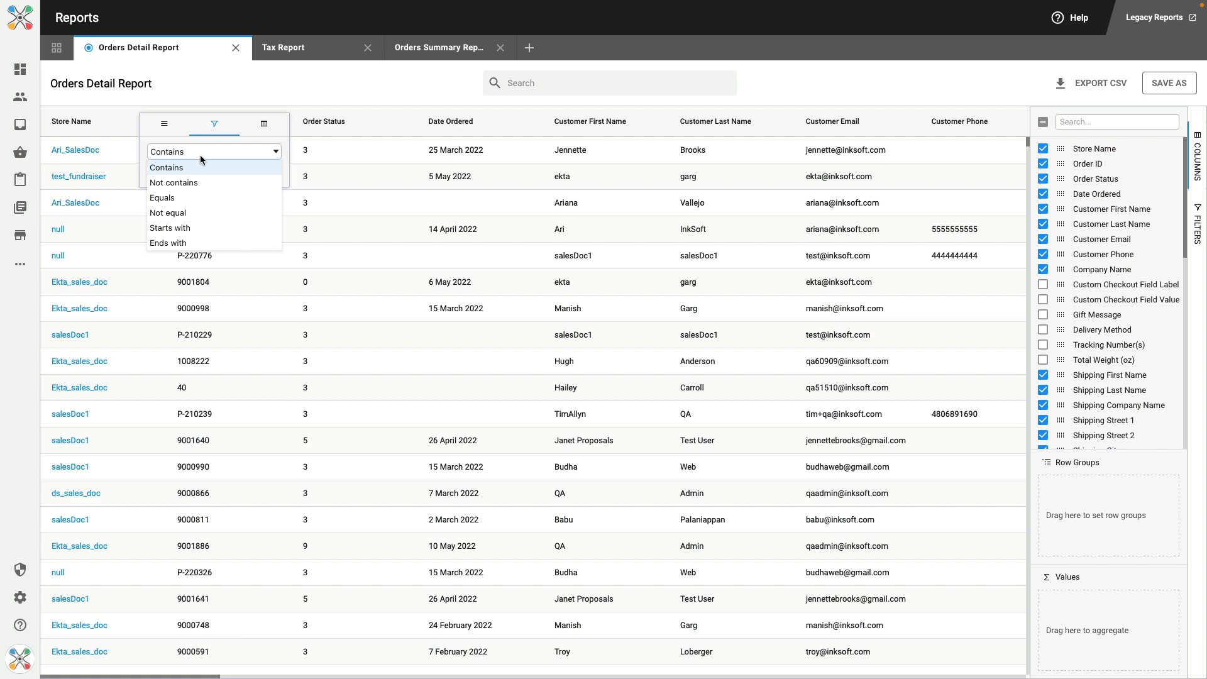
pyautogui.moveTo(293, 91)
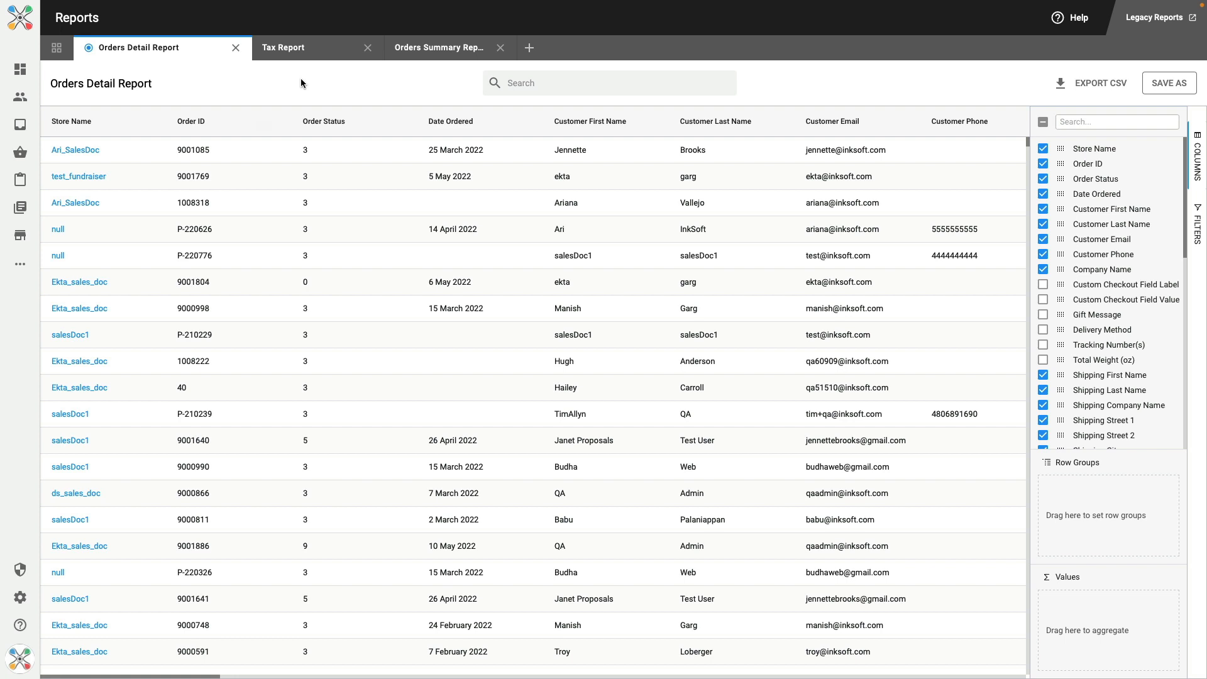
pyautogui.moveTo(836, 102)
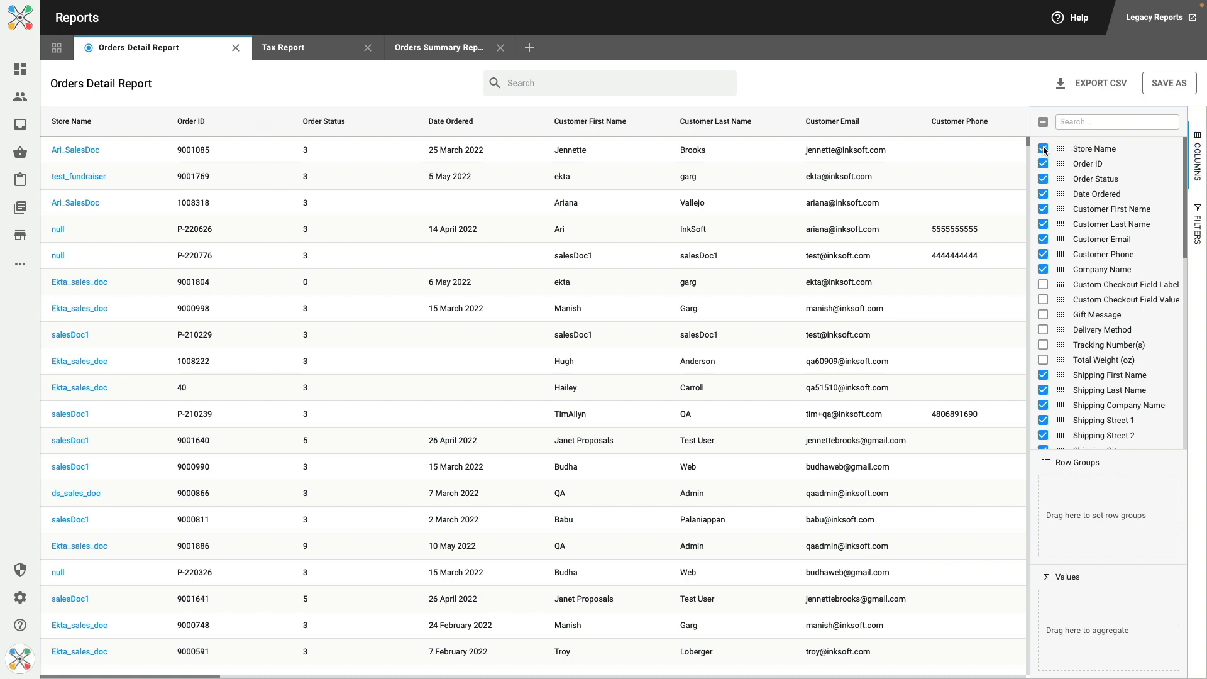
# Step: Keep Store Name shown and hide the Customer Phone and Customer Email columns in the Columns panel
pyautogui.click(1044, 148)
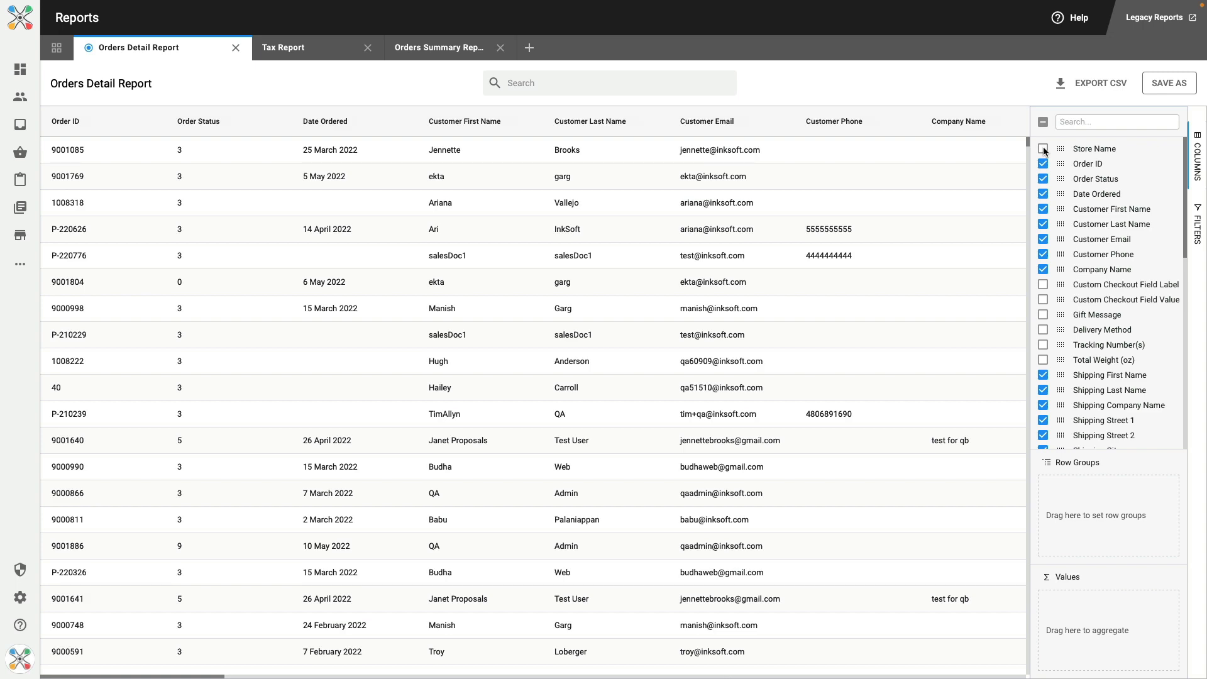
pyautogui.click(1044, 149)
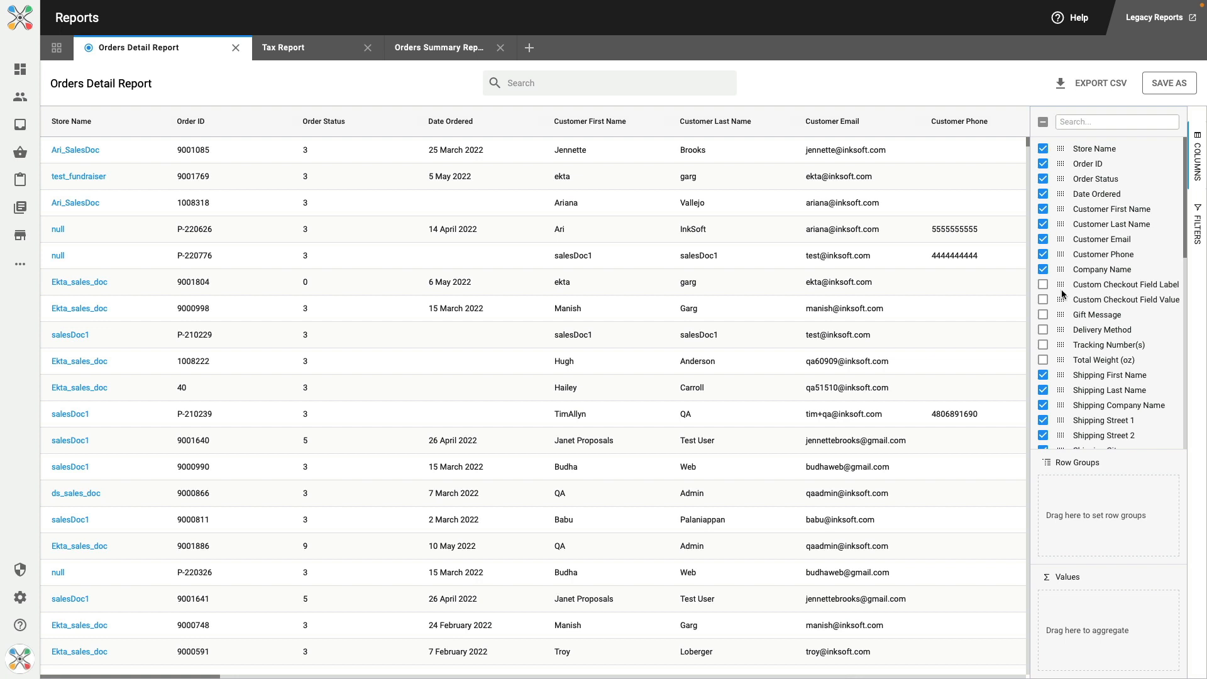
pyautogui.click(1043, 254)
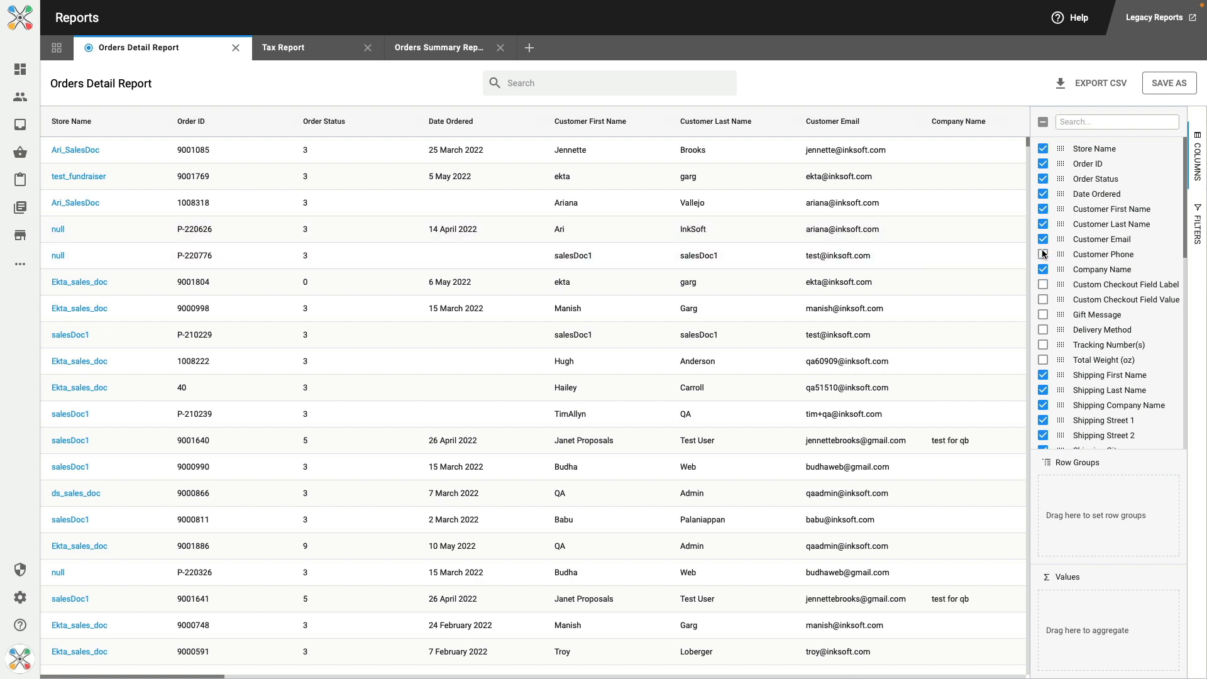
pyautogui.click(1043, 239)
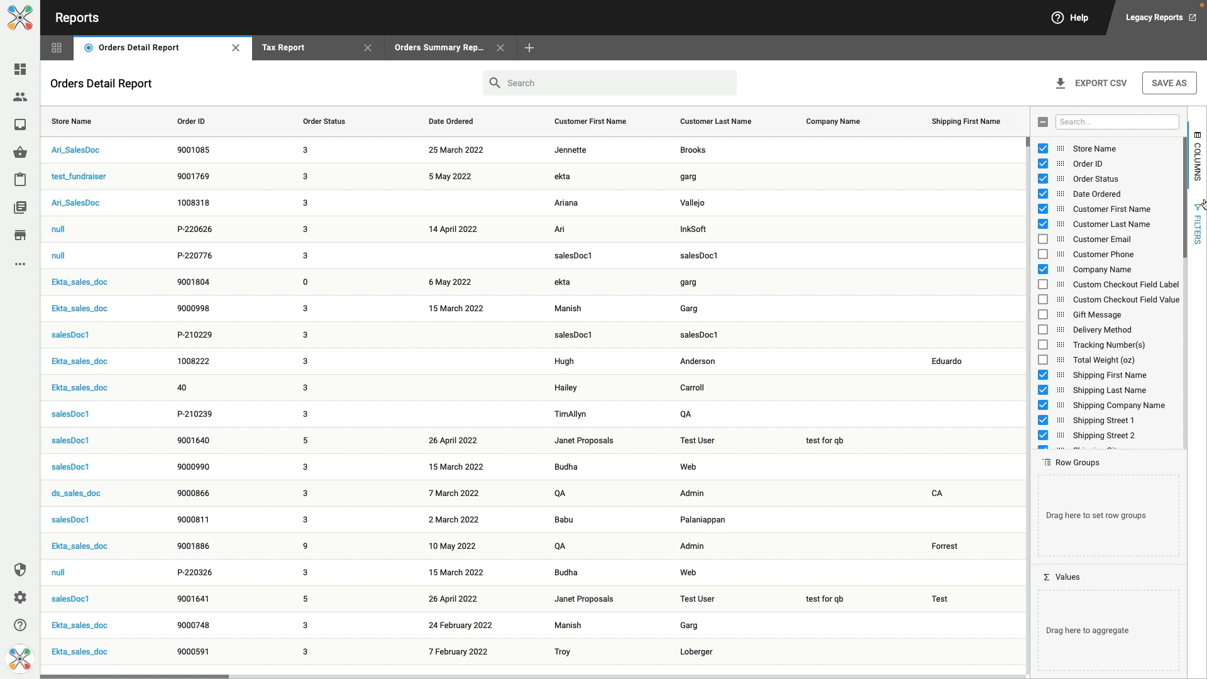
pyautogui.scroll(-3)
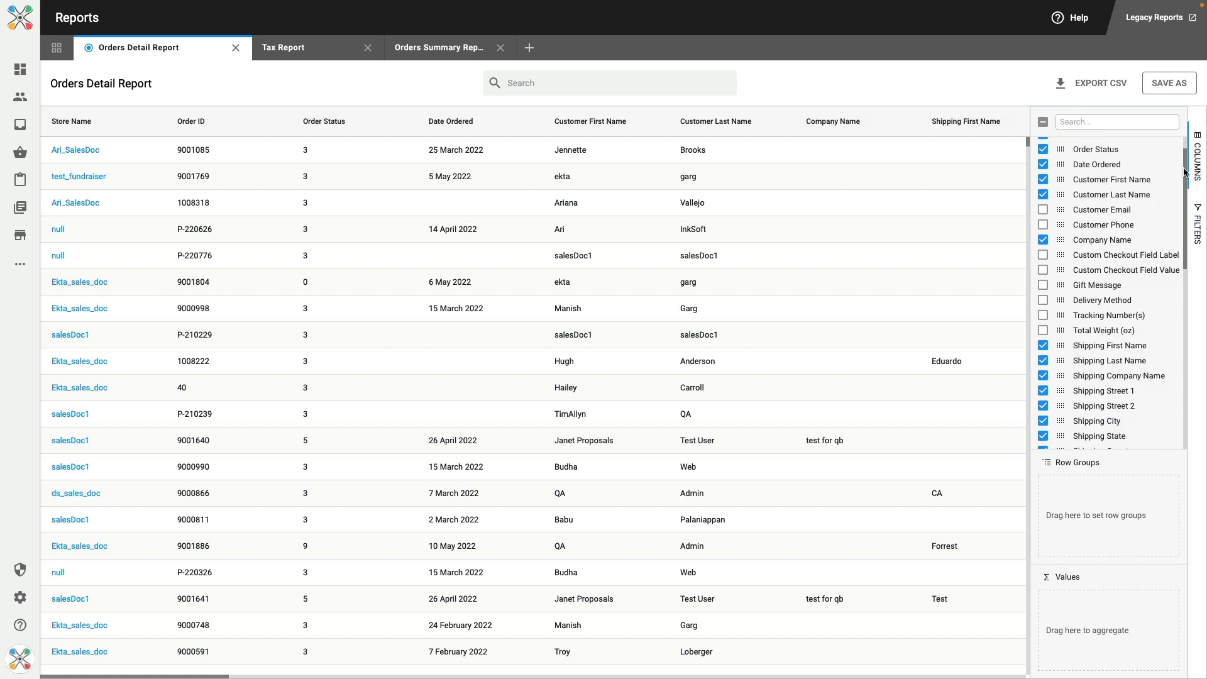
pyautogui.scroll(-3)
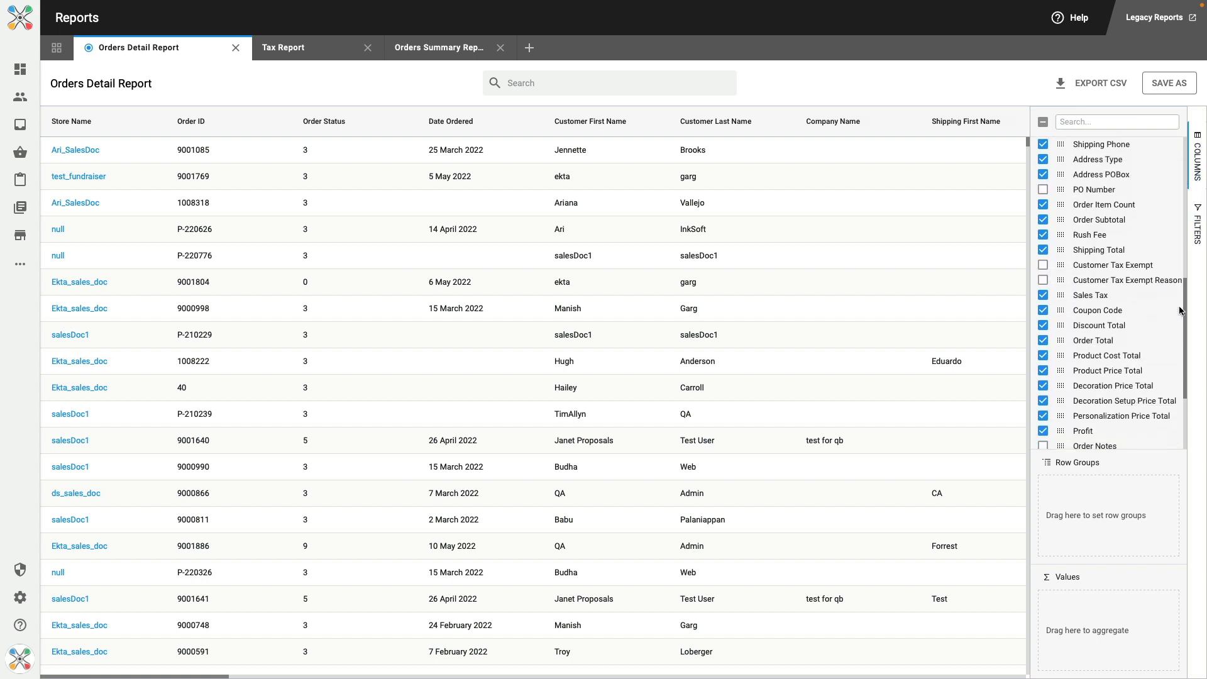
pyautogui.scroll(-3)
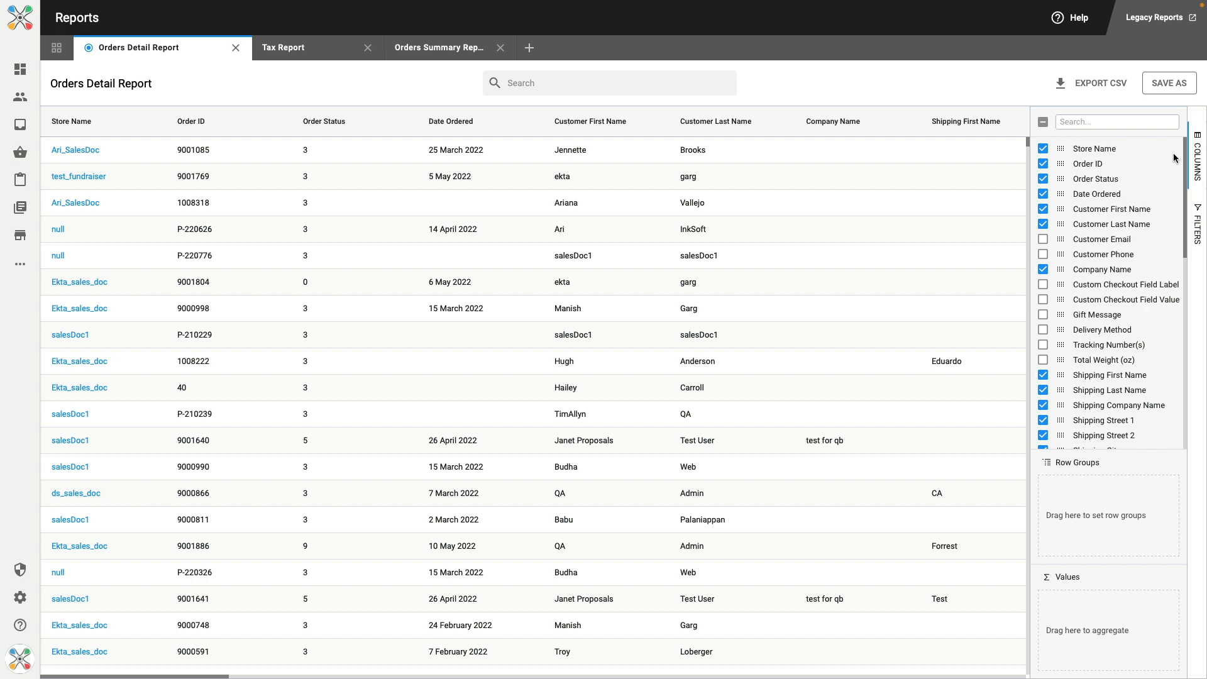
pyautogui.moveTo(1061, 149)
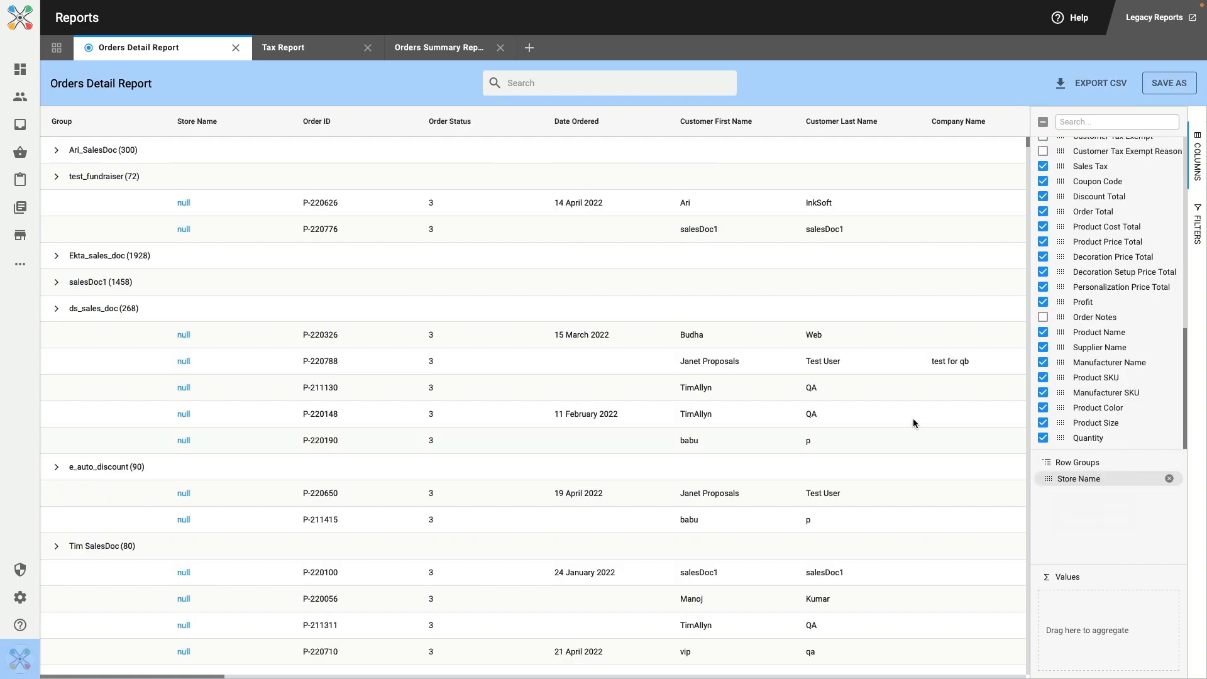
pyautogui.click(103, 176)
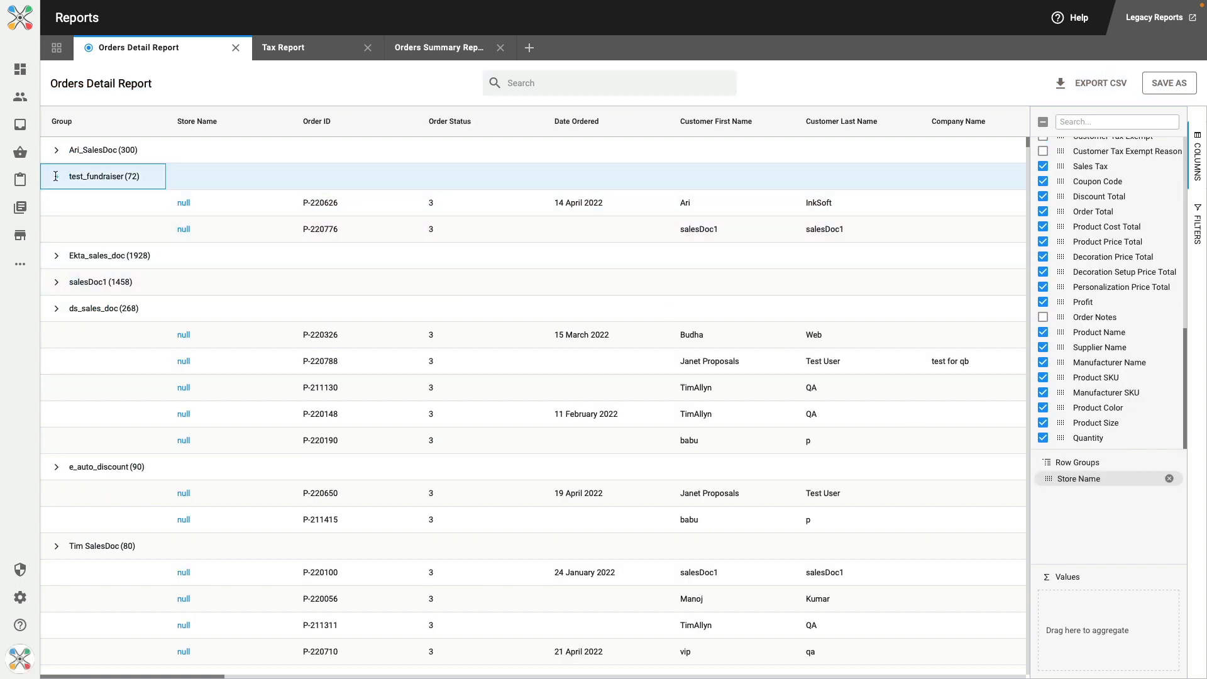
pyautogui.click(56, 176)
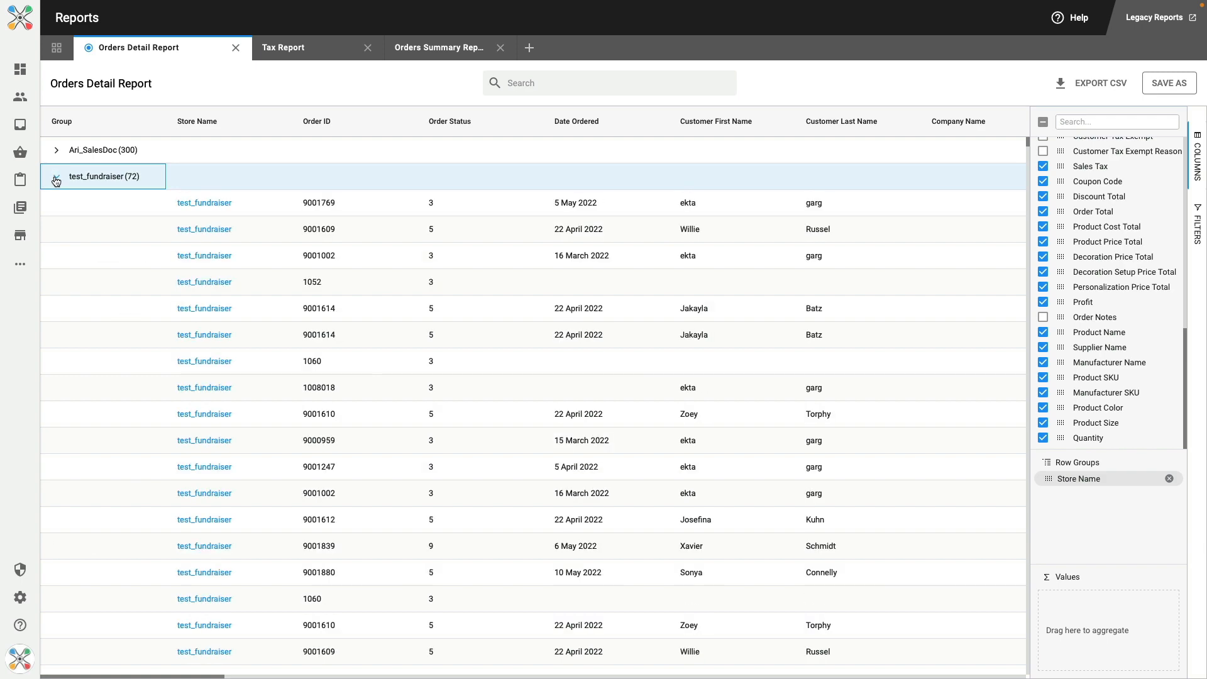
pyautogui.click(61, 176)
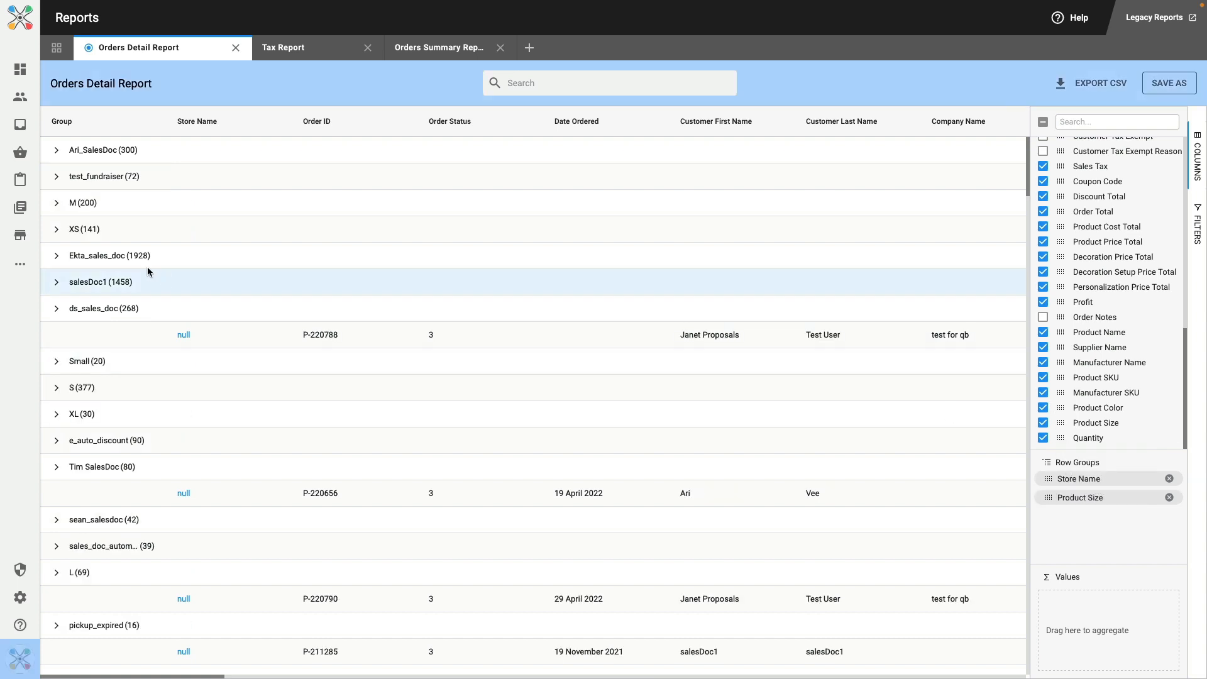
pyautogui.click(57, 202)
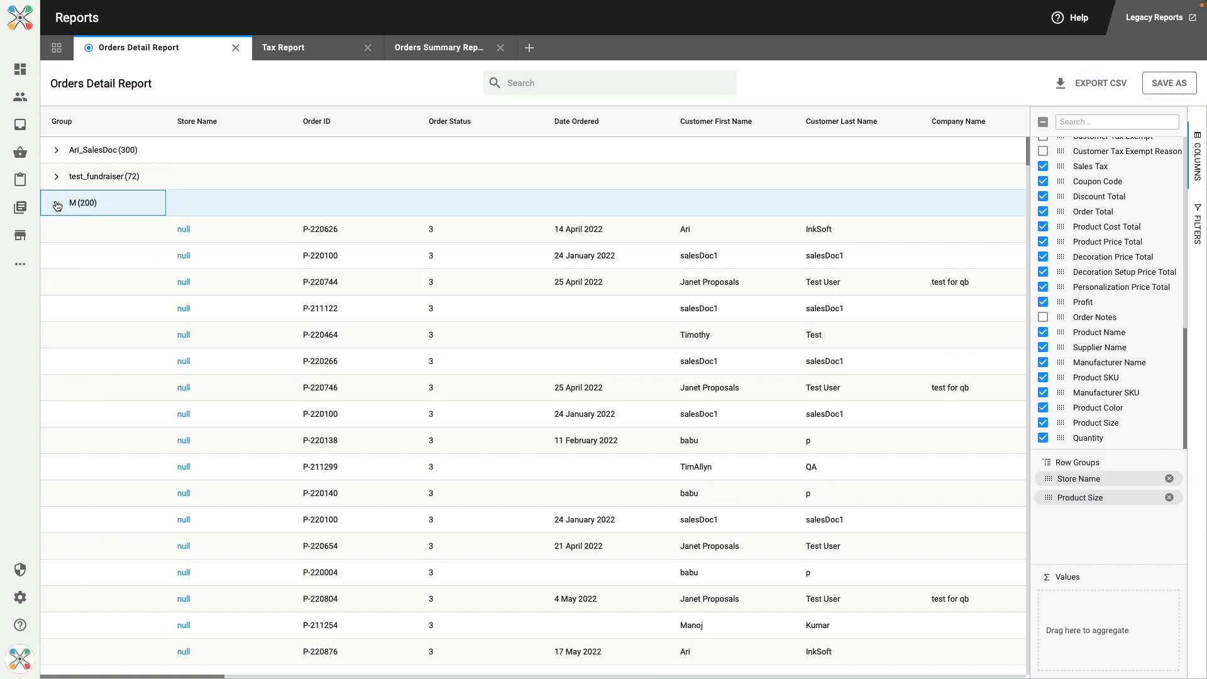
pyautogui.click(58, 203)
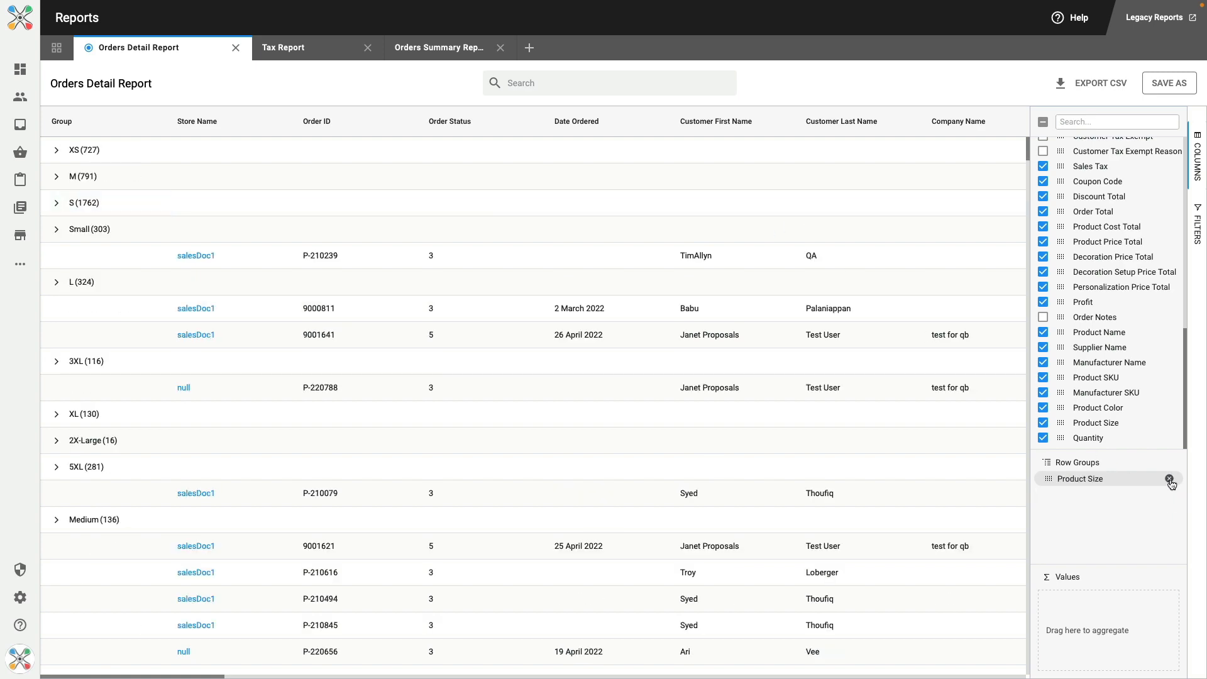
pyautogui.click(1170, 483)
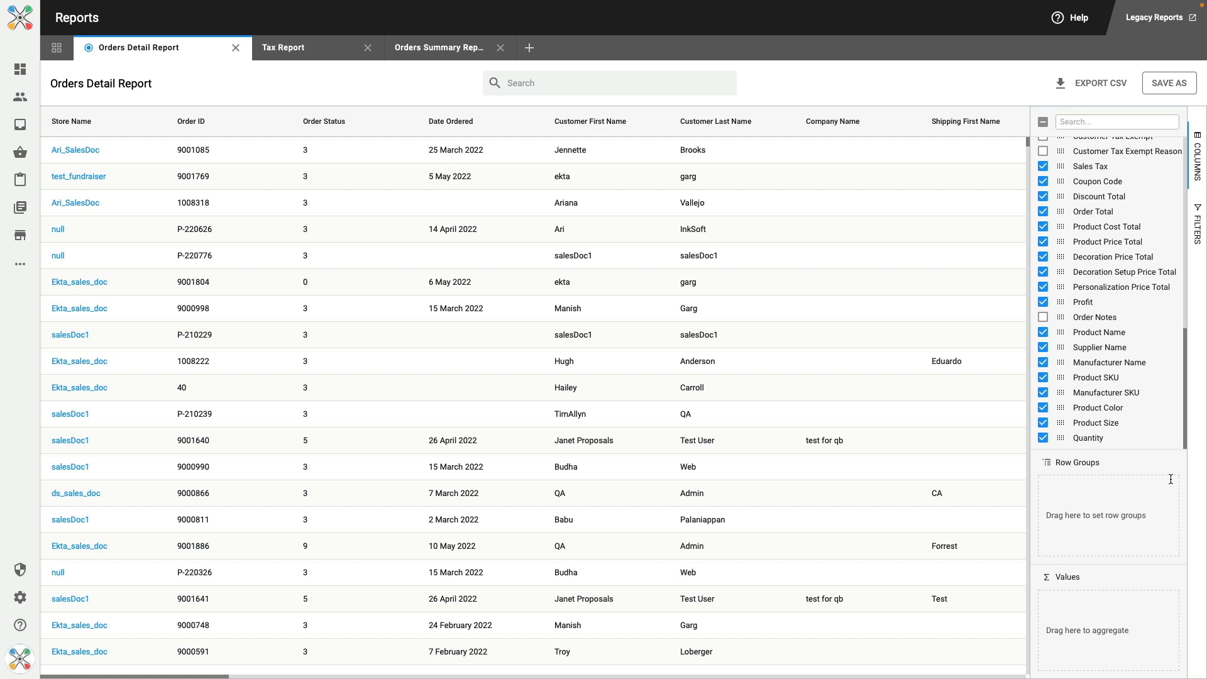
pyautogui.moveTo(1200, 239)
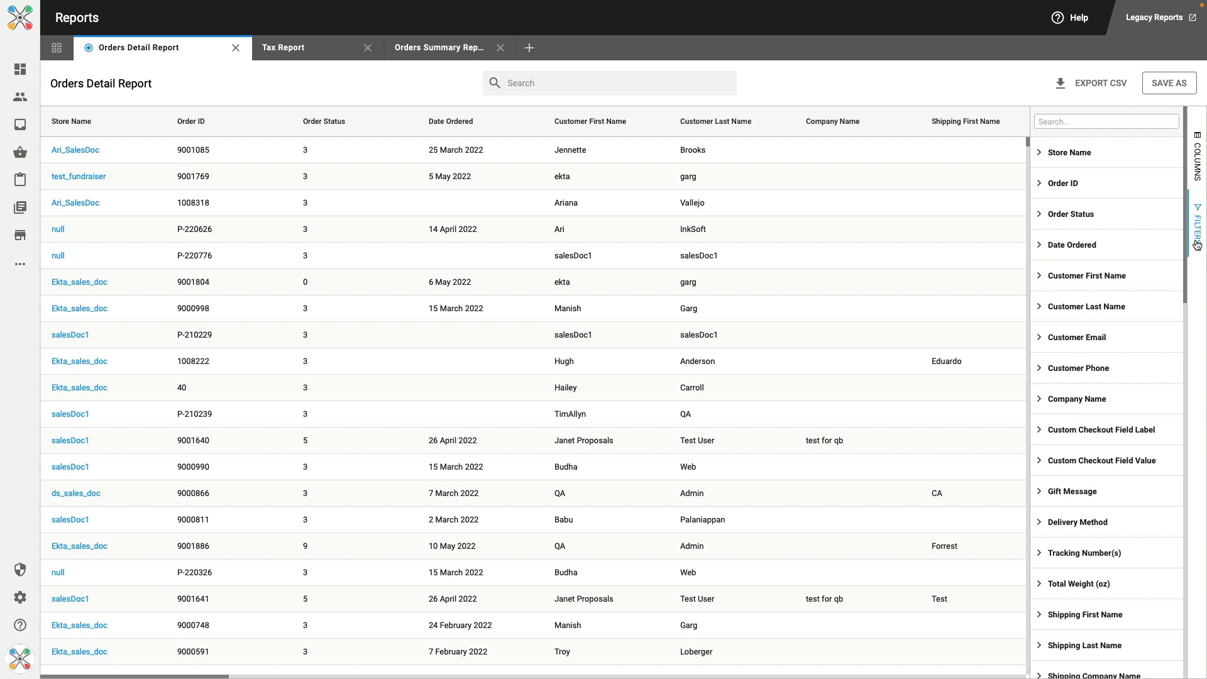
pyautogui.moveTo(1087, 92)
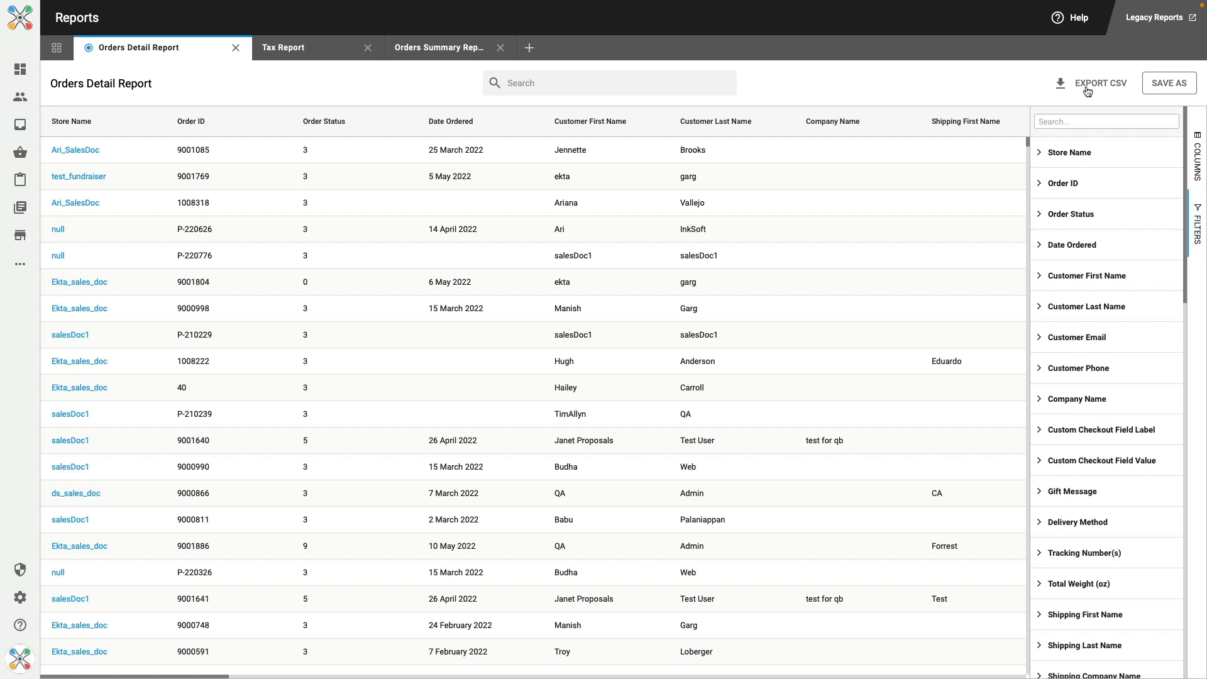
pyautogui.moveTo(1087, 88)
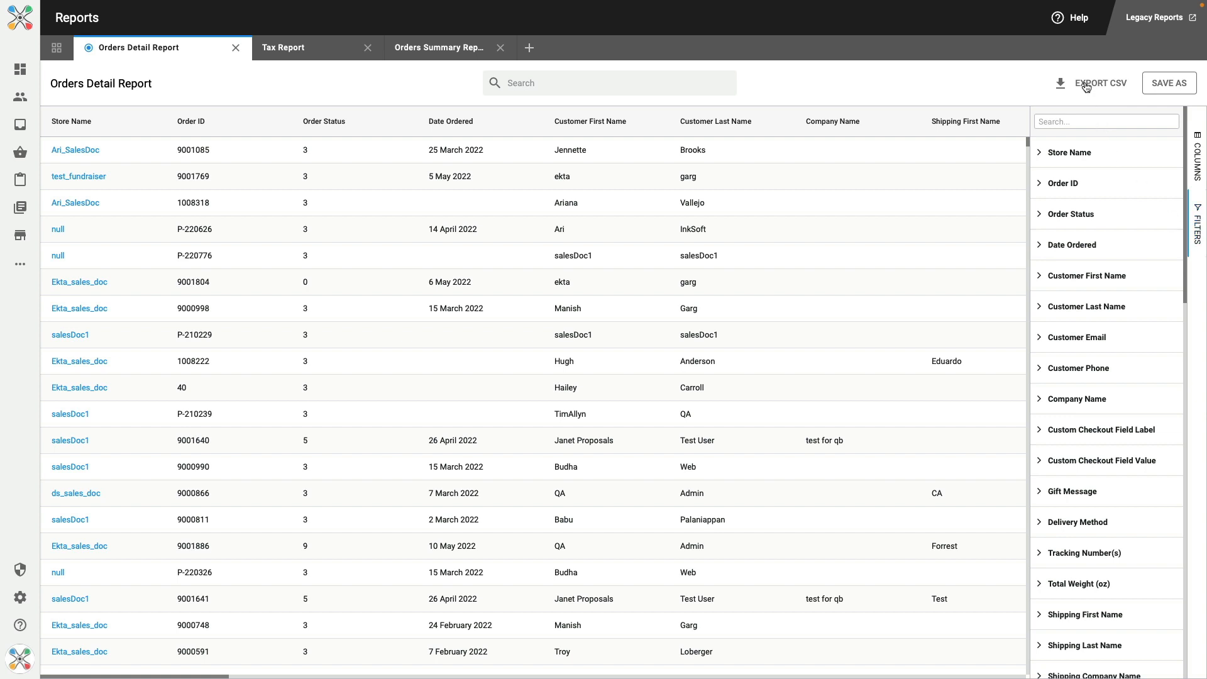
pyautogui.moveTo(1087, 88)
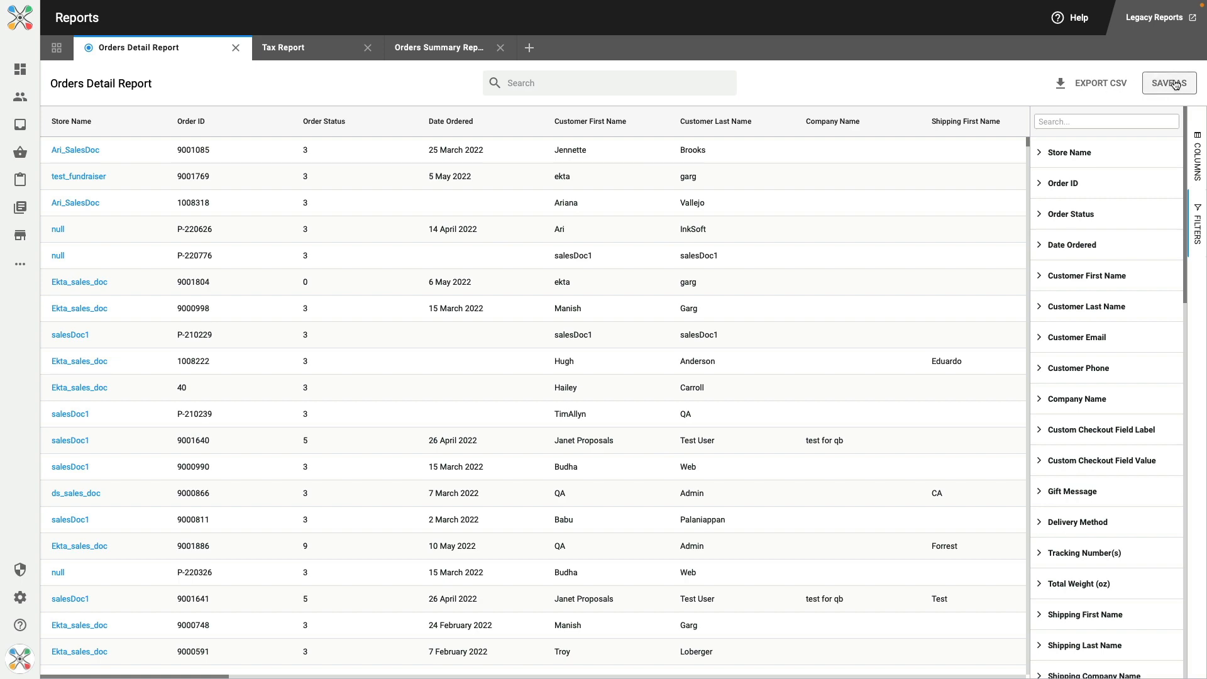
# Step: Choose Save As to save the current report setup as a new report
pyautogui.click(1170, 83)
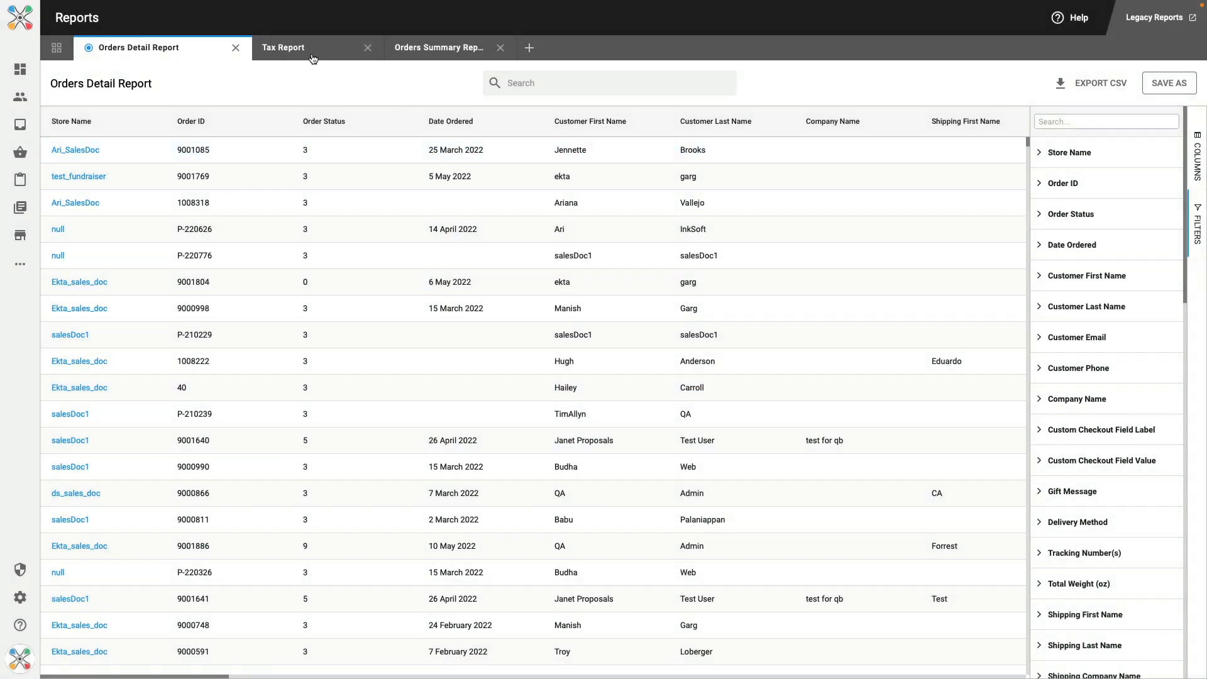
# Step: Switch to the Tax Report tab listing stores with tax rate and taxes collected
pyautogui.click(283, 47)
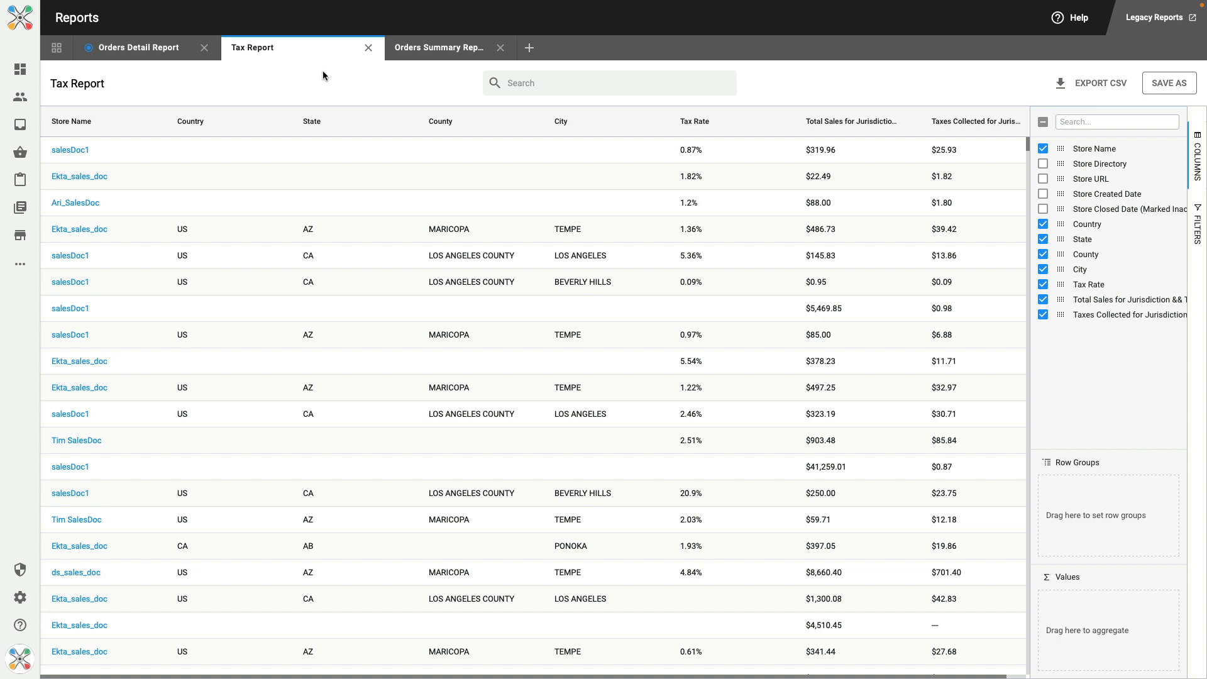
pyautogui.moveTo(277, 96)
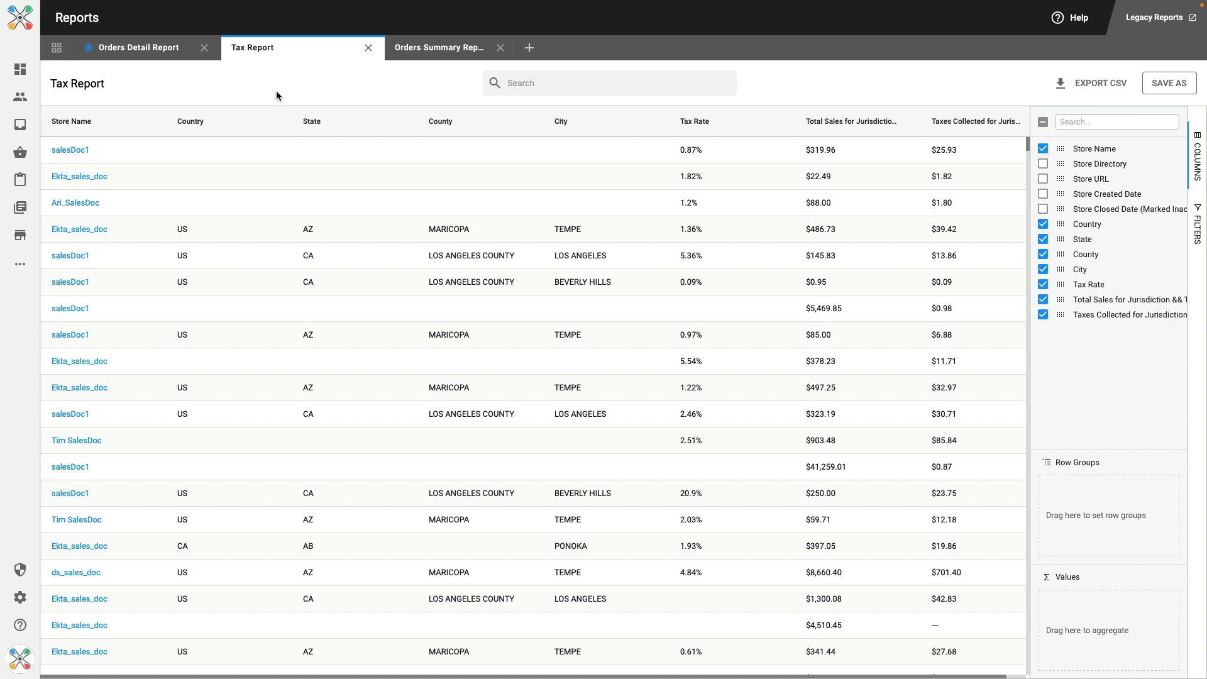